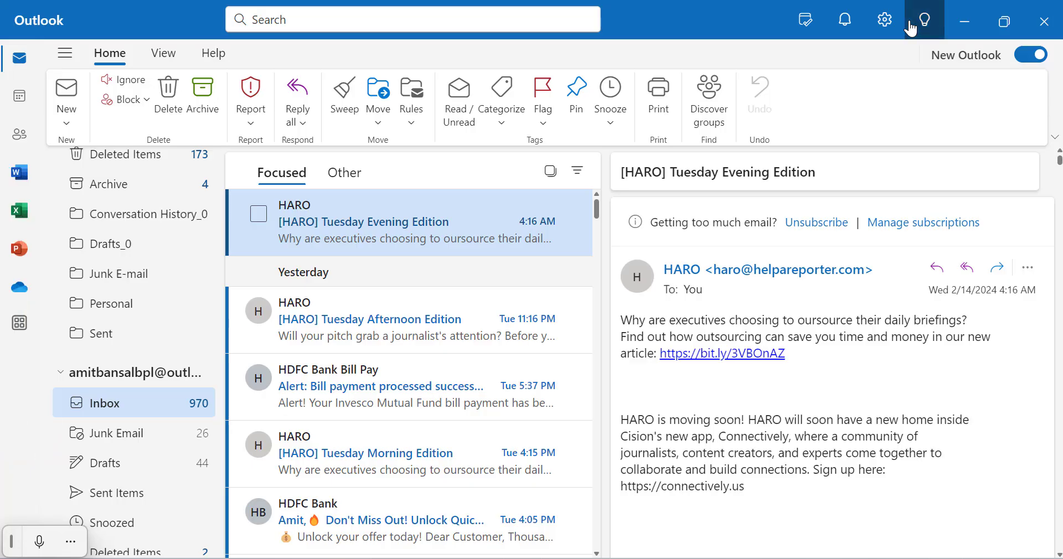
mouse_move(240, 137)
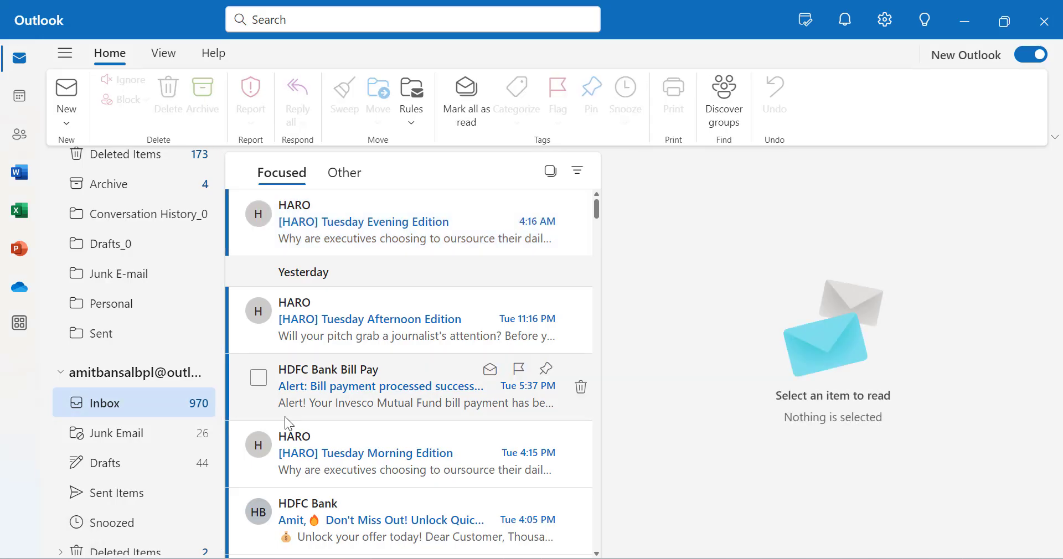
Step: Scroll the inbox message list down and back up with no message open
scroll(down, 3)
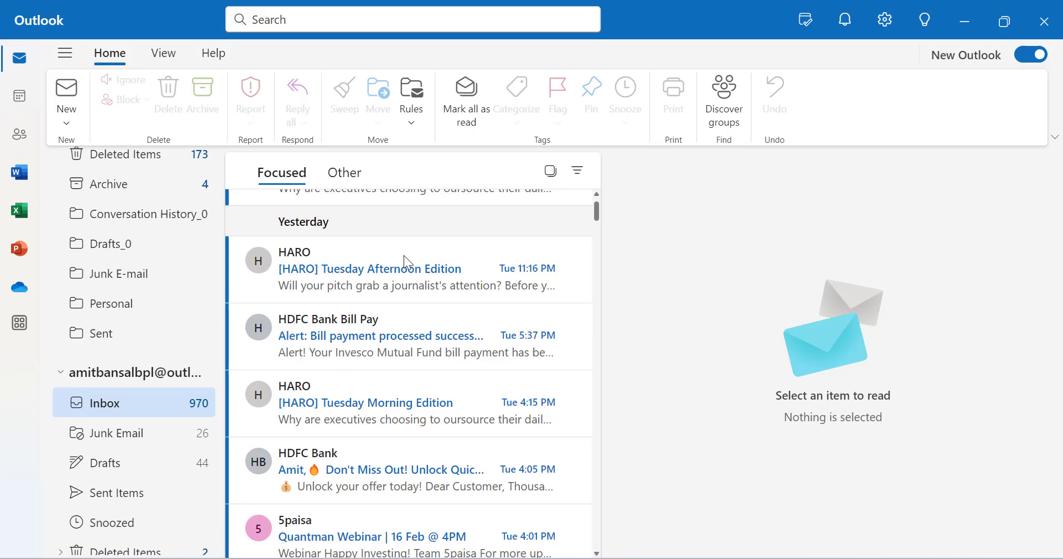
scroll(up, 3)
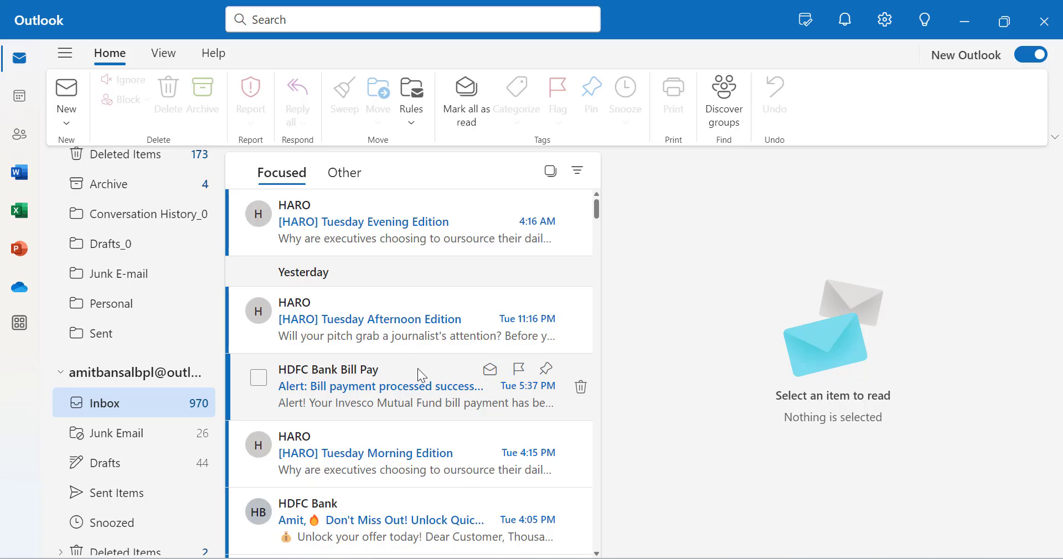
mouse_move(339, 221)
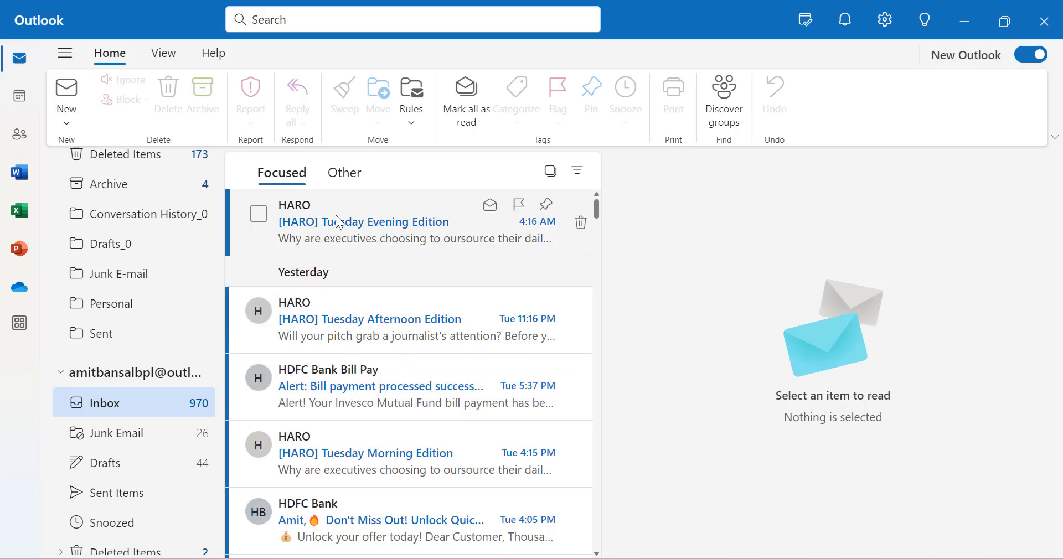
mouse_move(333, 217)
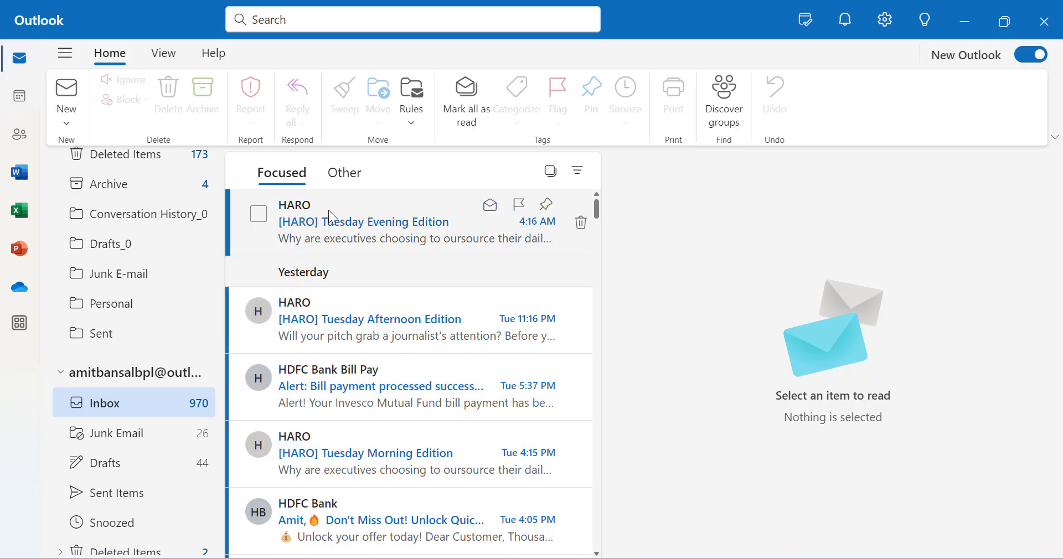
Step: Reopen the HARO Tuesday Evening Edition message and browse its Move to and Rules actions
click(363, 221)
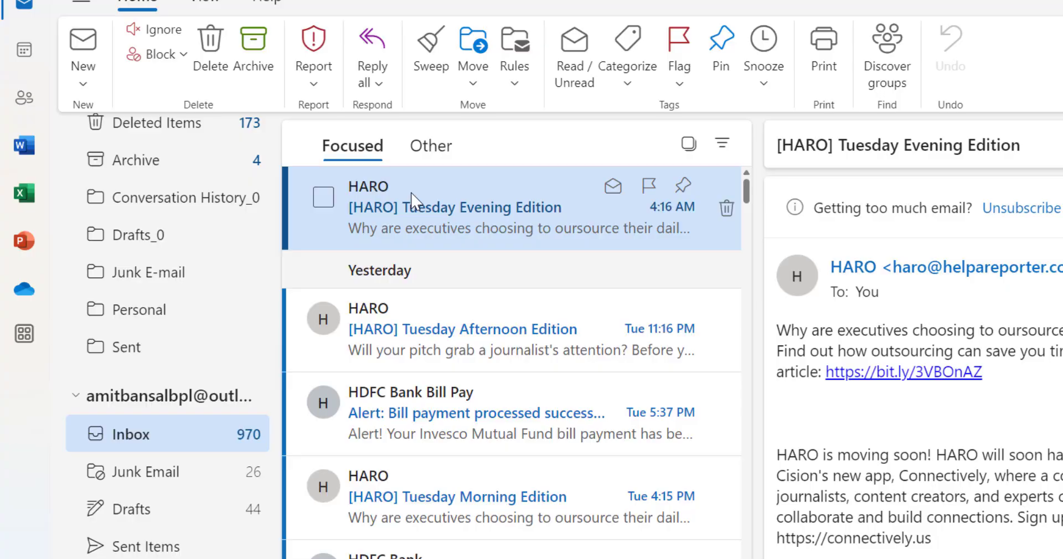
right_click(454, 207)
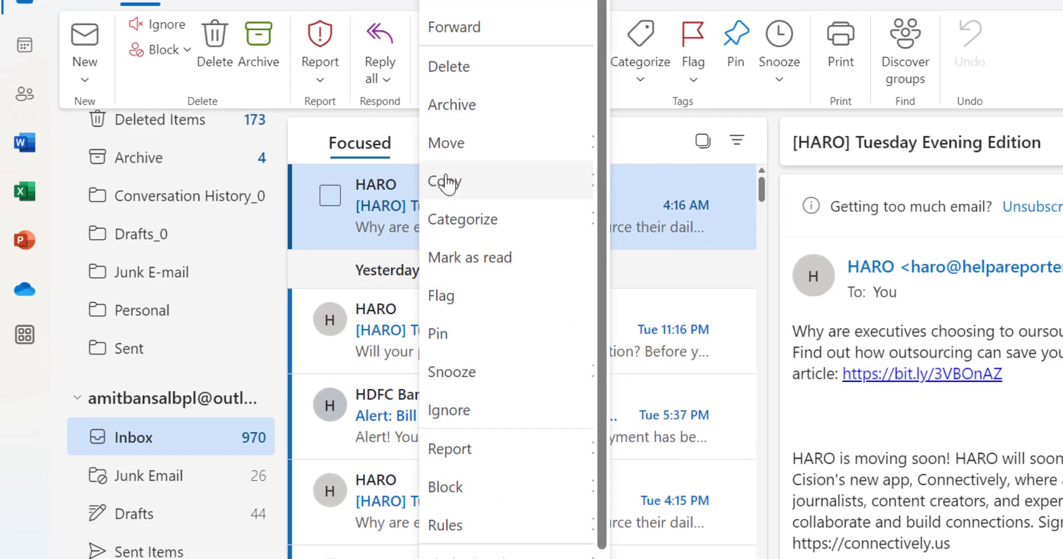
click(446, 143)
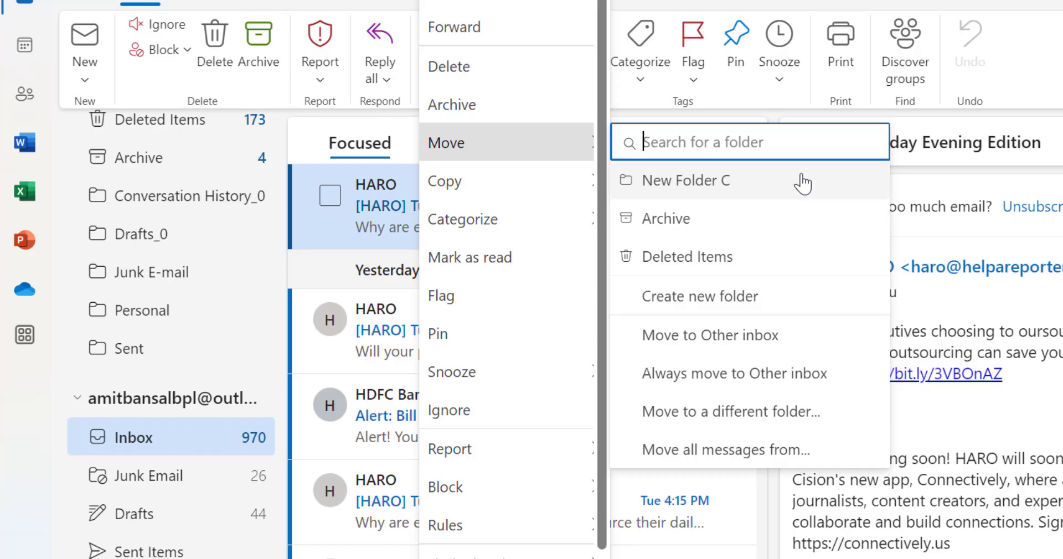
mouse_move(820, 217)
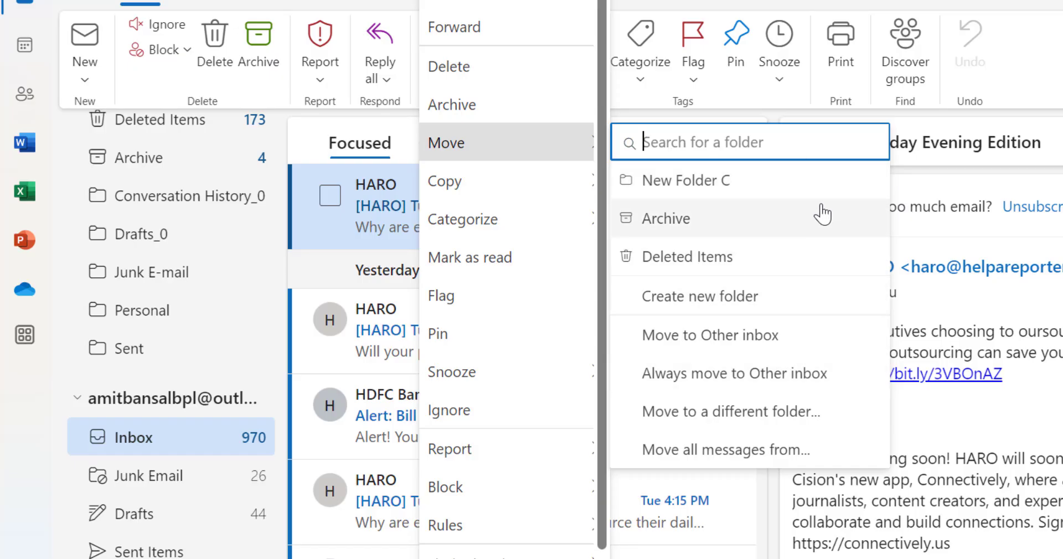
mouse_move(811, 335)
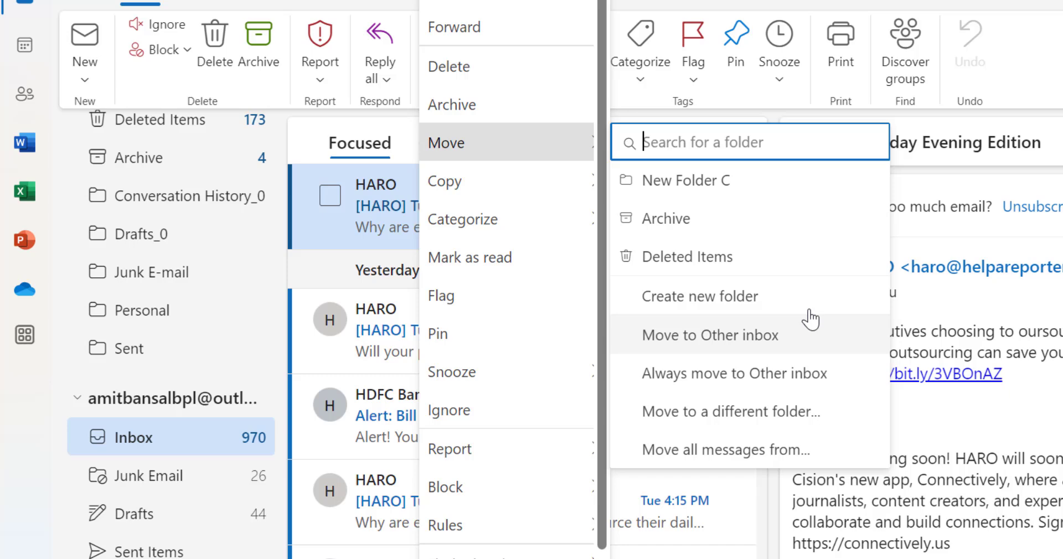
mouse_move(799, 389)
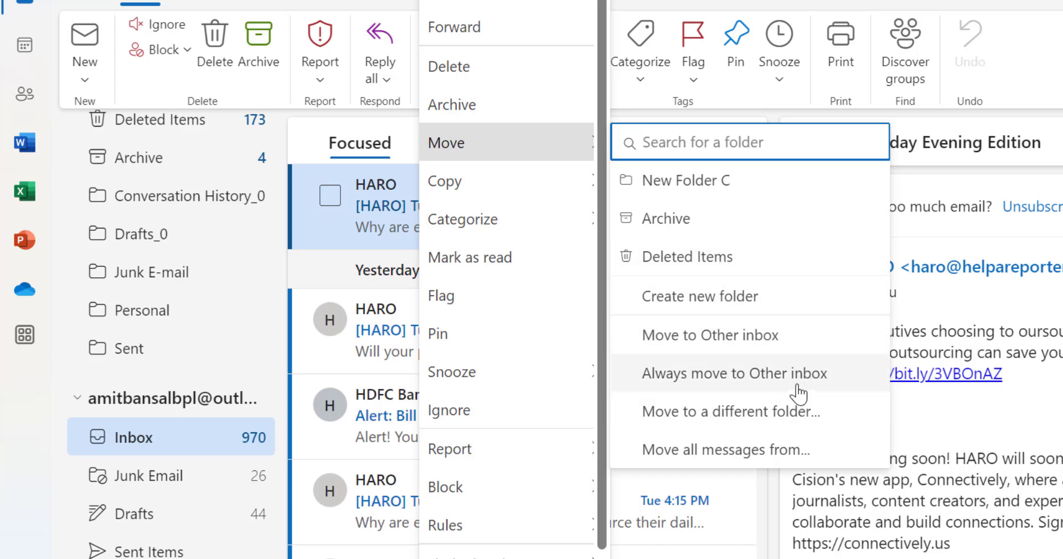
mouse_move(766, 296)
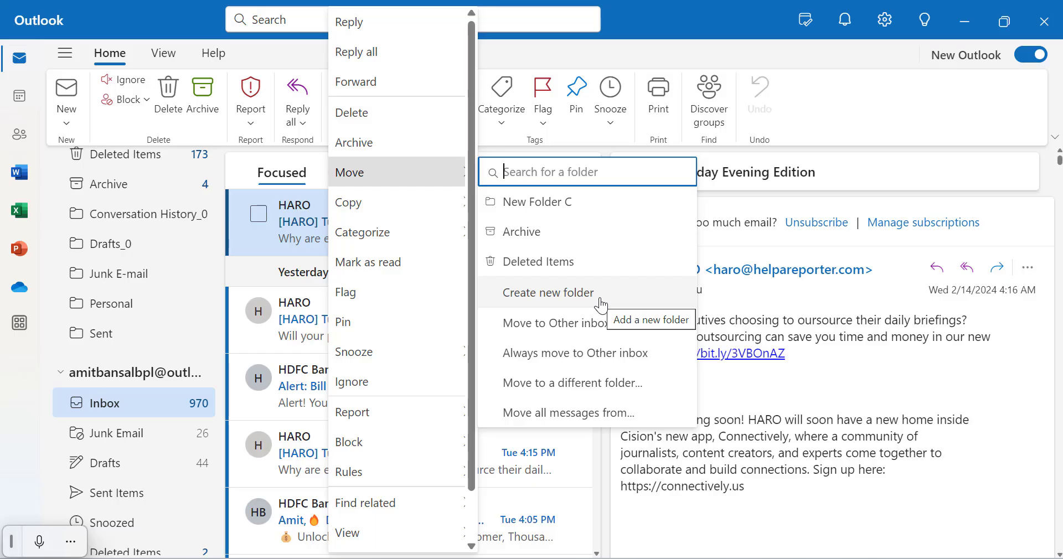
mouse_move(597, 306)
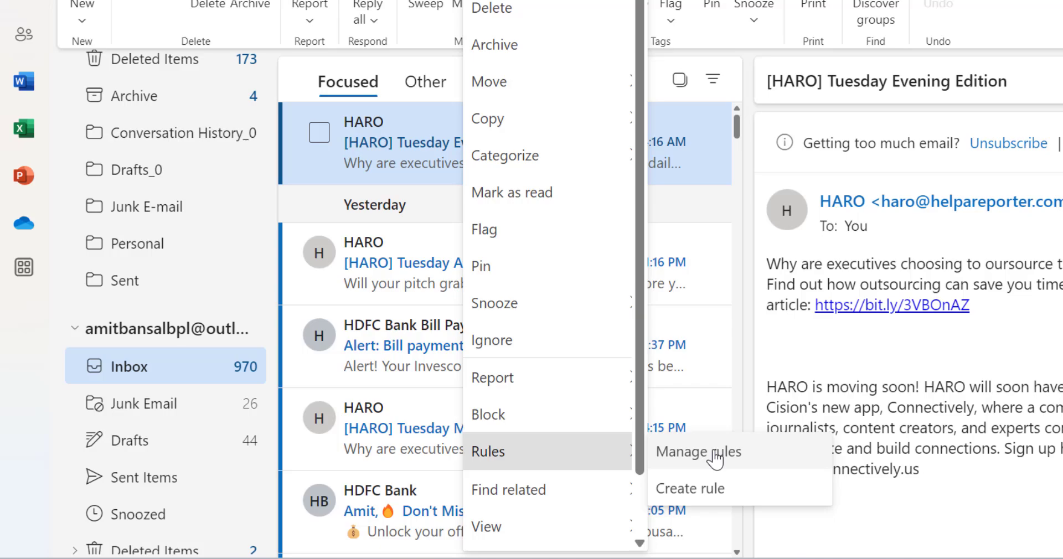
mouse_move(737, 488)
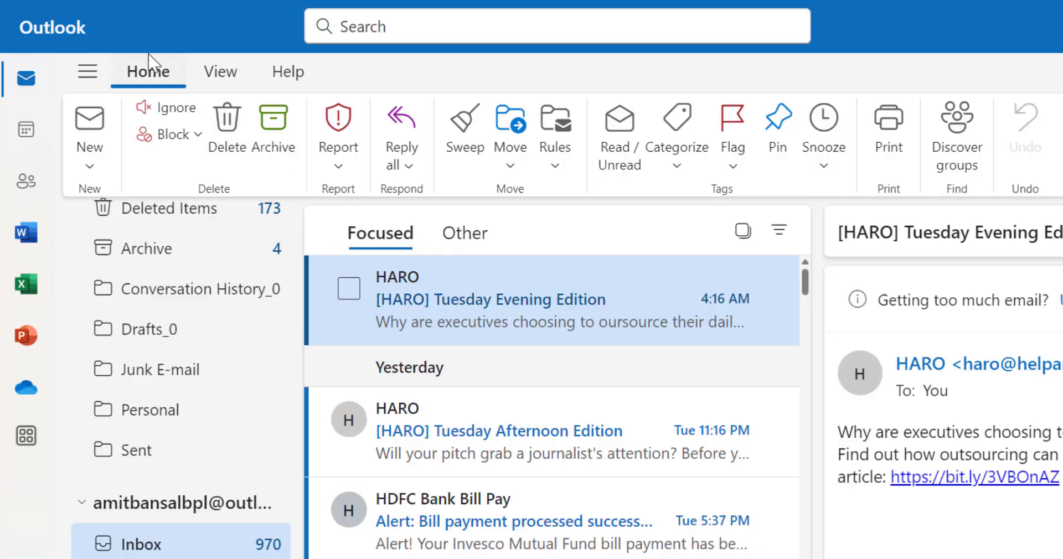
mouse_move(510, 195)
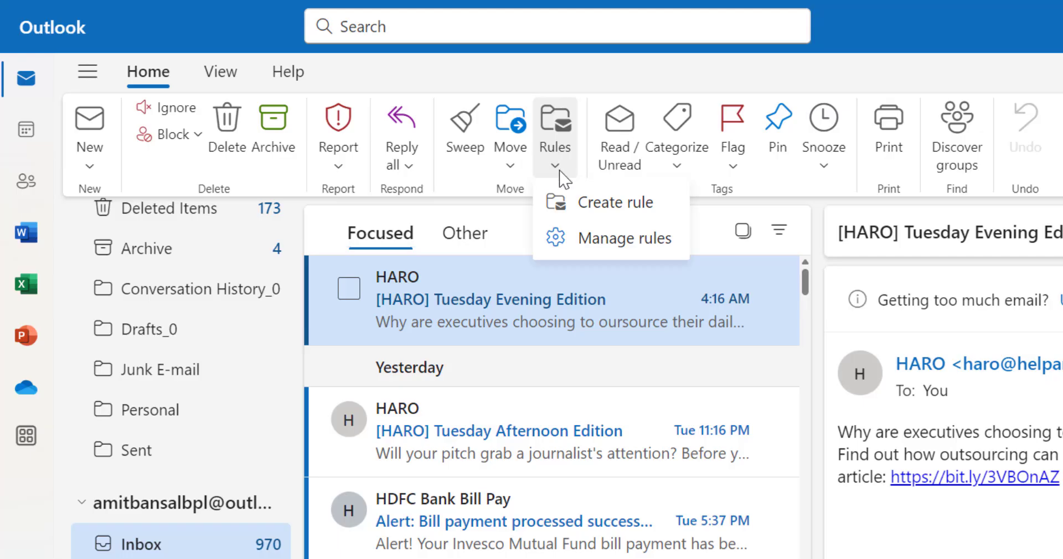
mouse_move(785, 231)
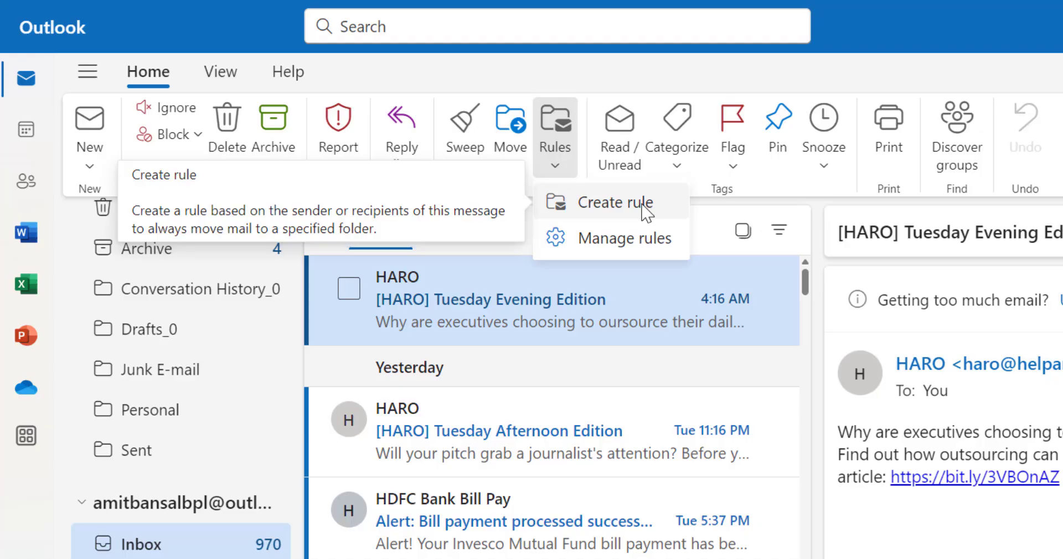
Step: Start a rule for the HARO sender and browse the destination folders without choosing one
click(614, 202)
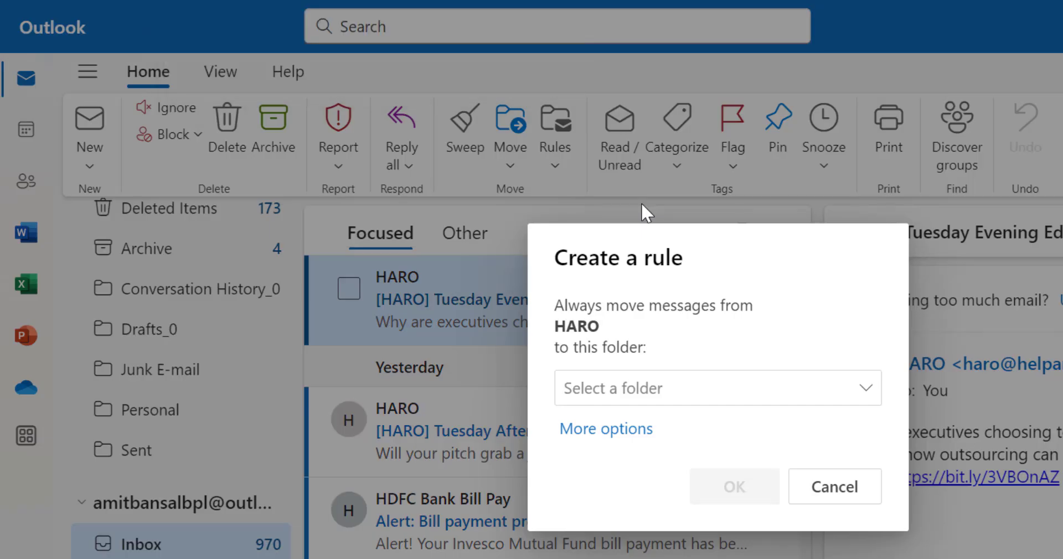
mouse_move(600, 301)
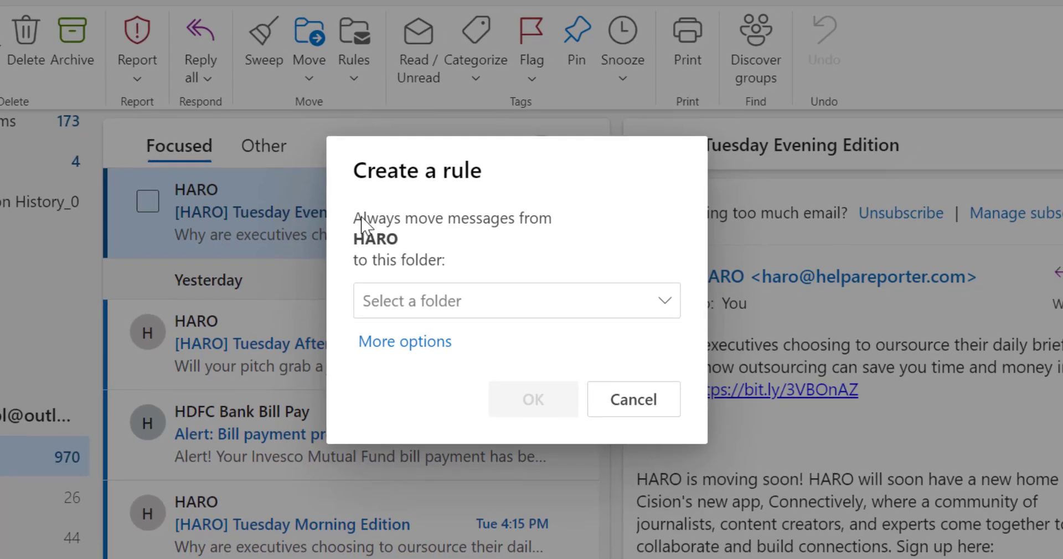
mouse_move(364, 252)
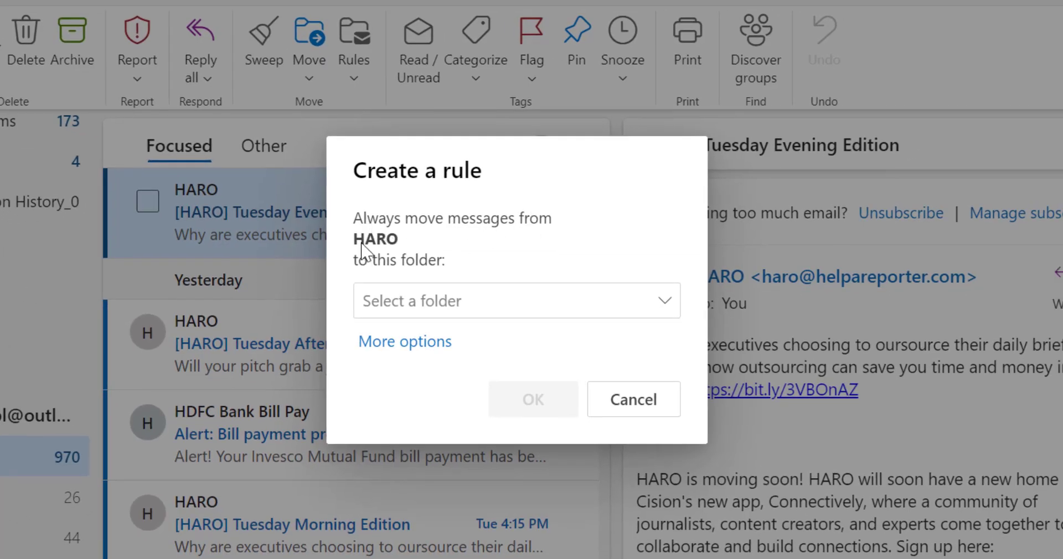
mouse_move(441, 244)
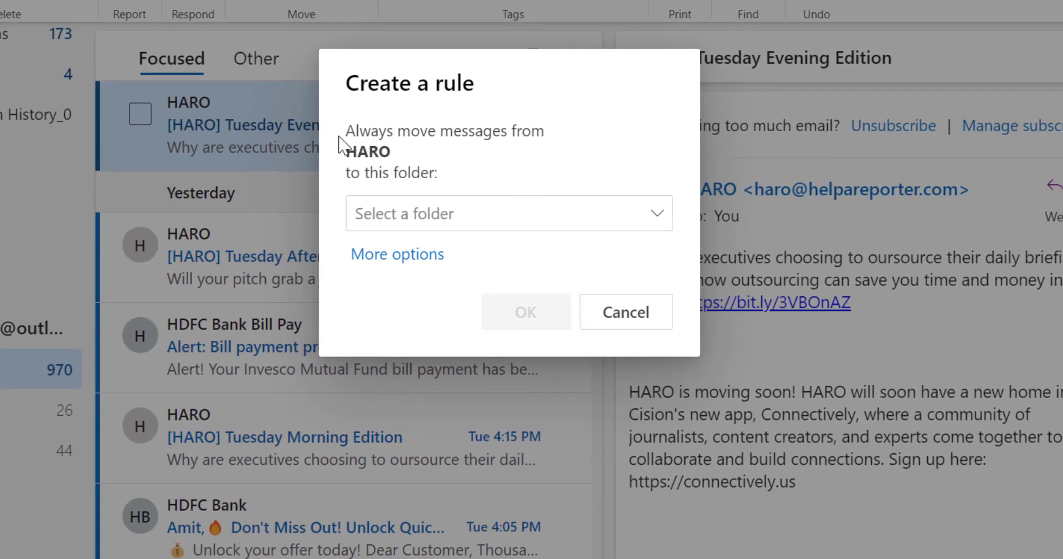
mouse_move(454, 158)
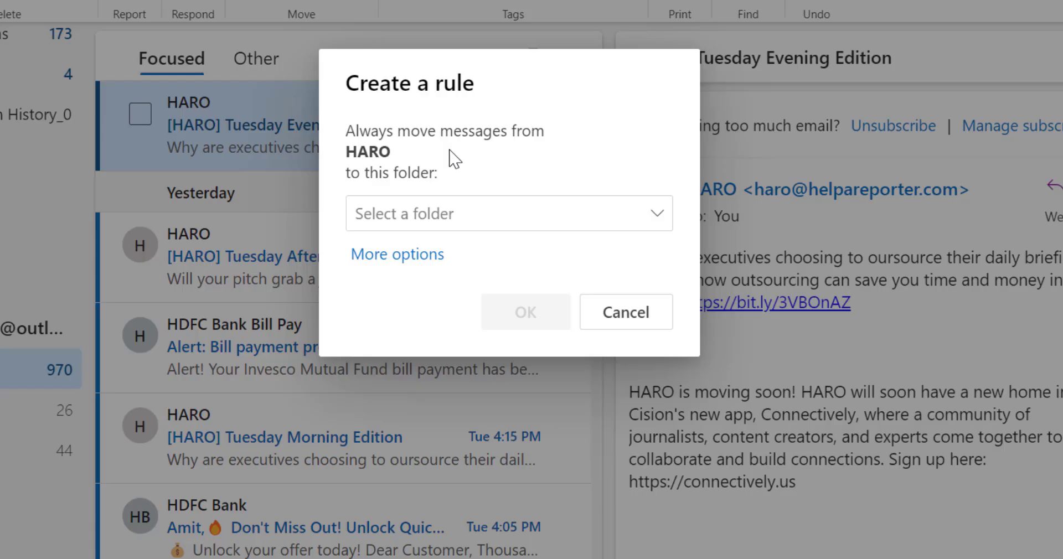
mouse_move(455, 151)
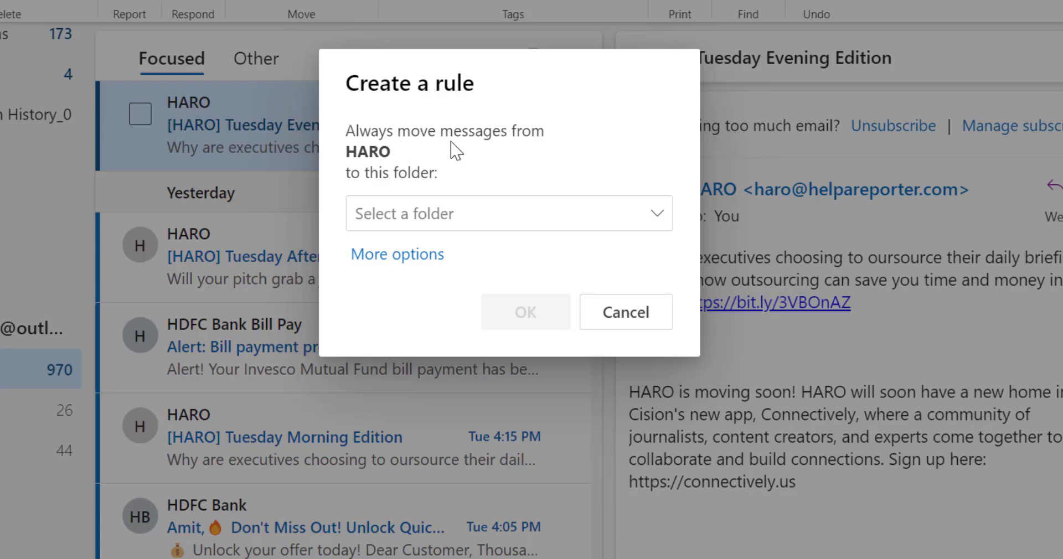
mouse_move(434, 197)
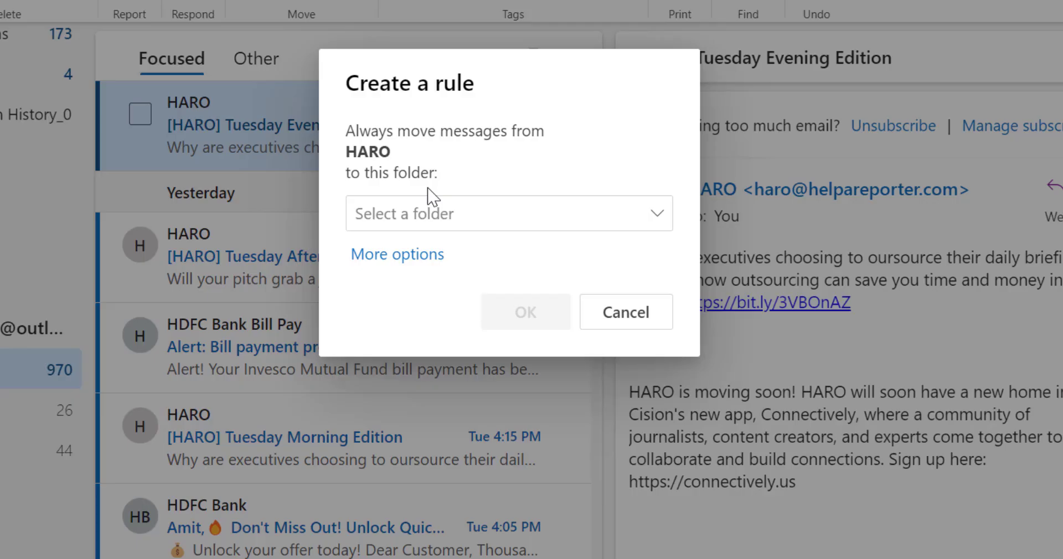
click(654, 213)
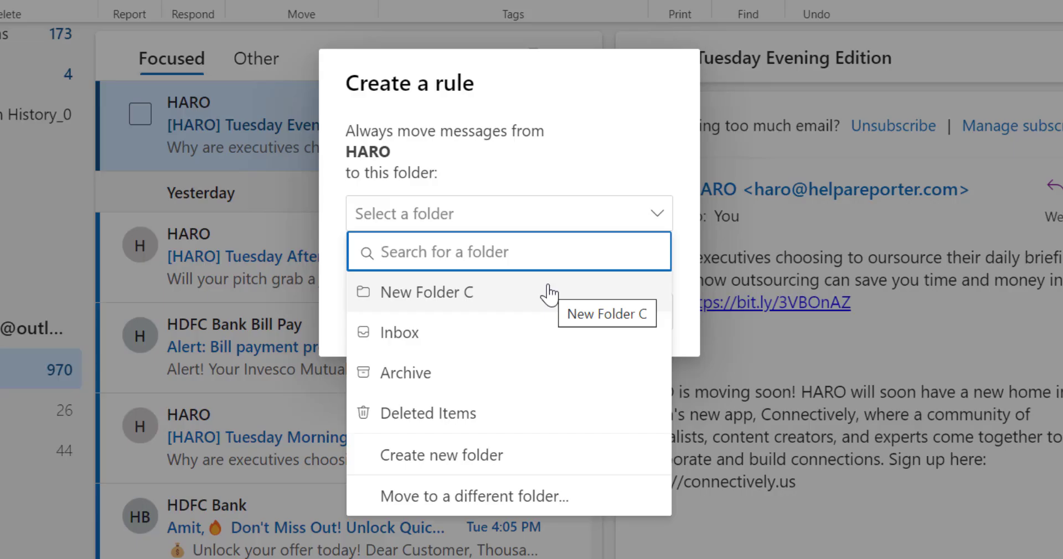
click(622, 142)
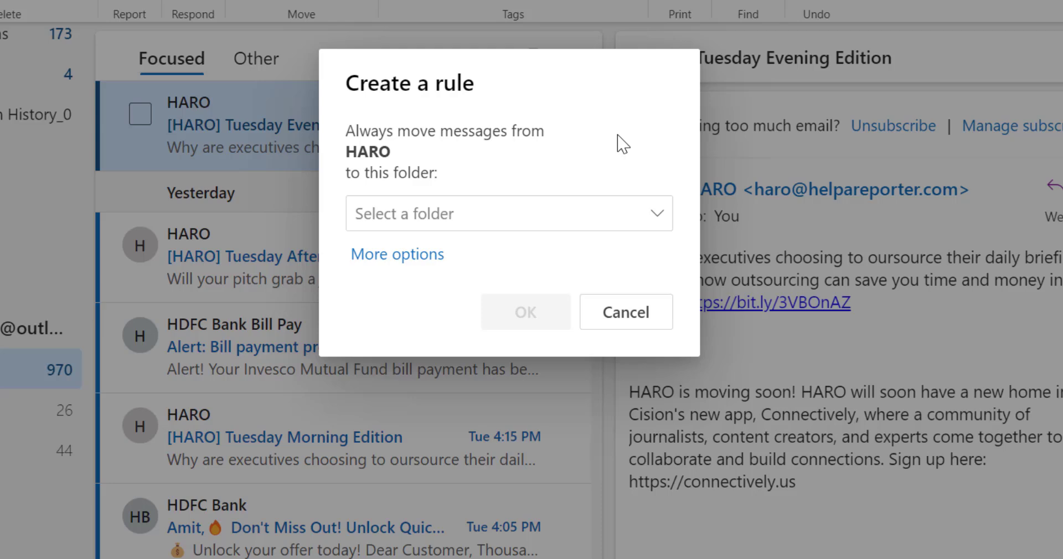
mouse_move(397, 253)
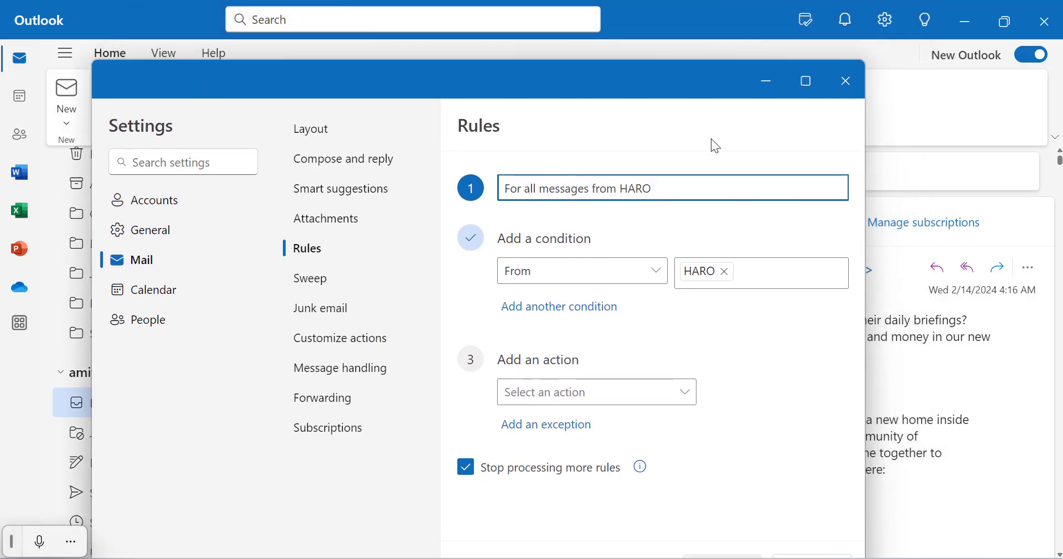
mouse_move(501, 213)
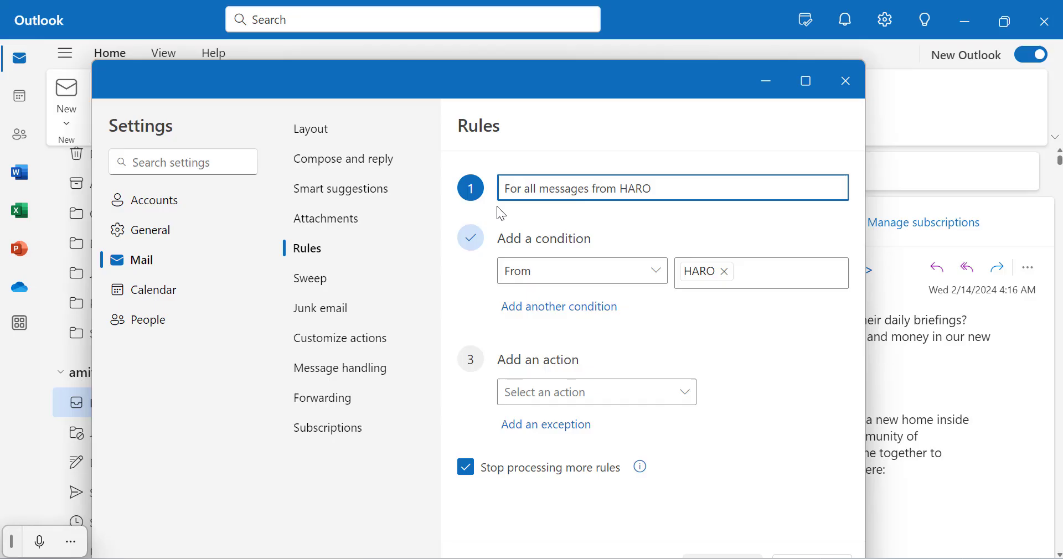
mouse_move(538, 217)
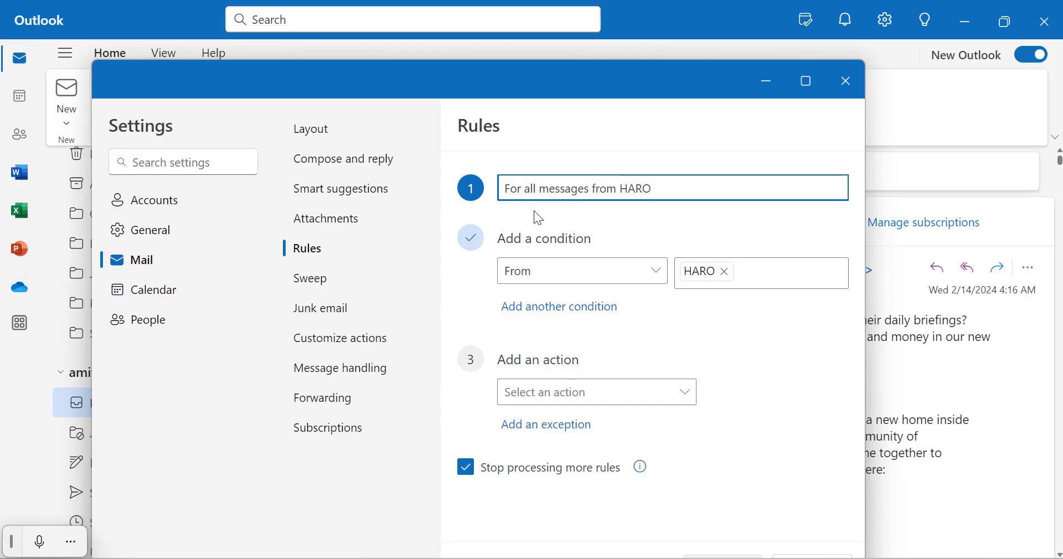
mouse_move(667, 211)
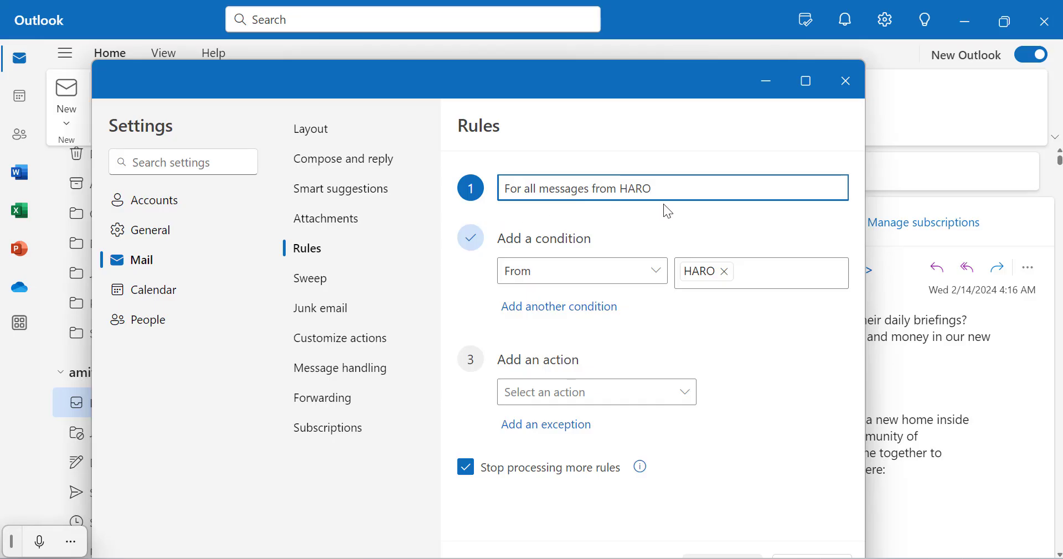
mouse_move(549, 284)
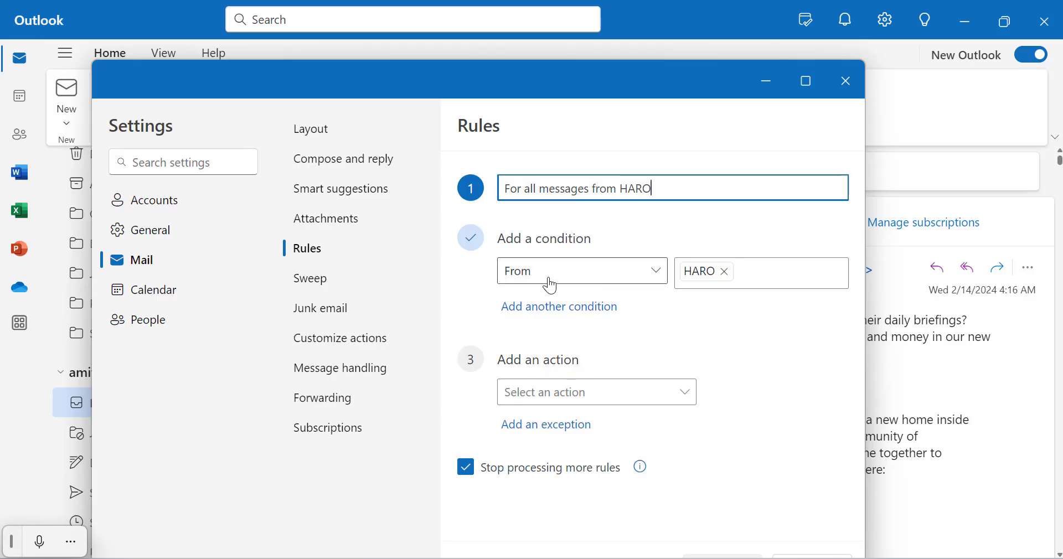
mouse_move(845, 417)
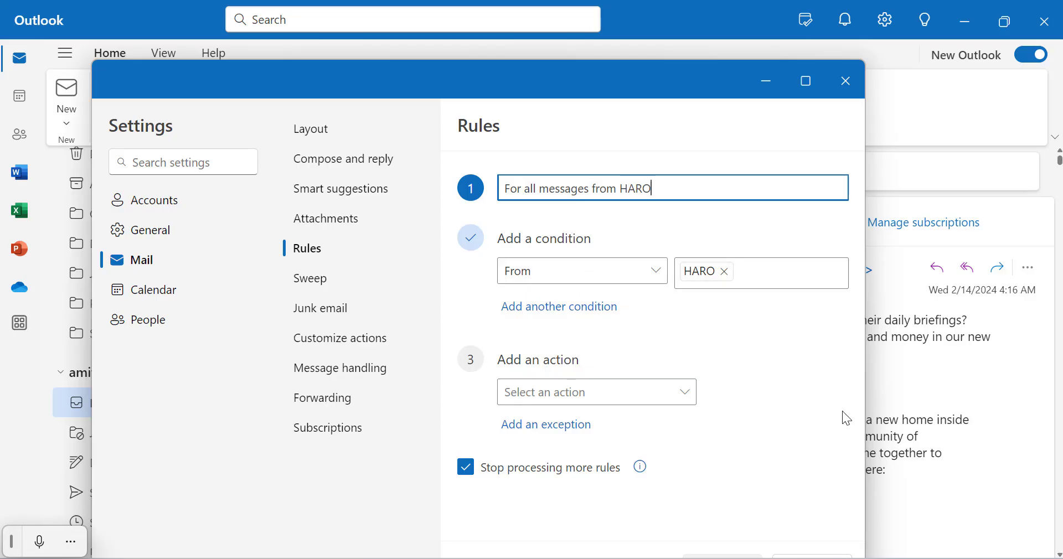
mouse_move(816, 387)
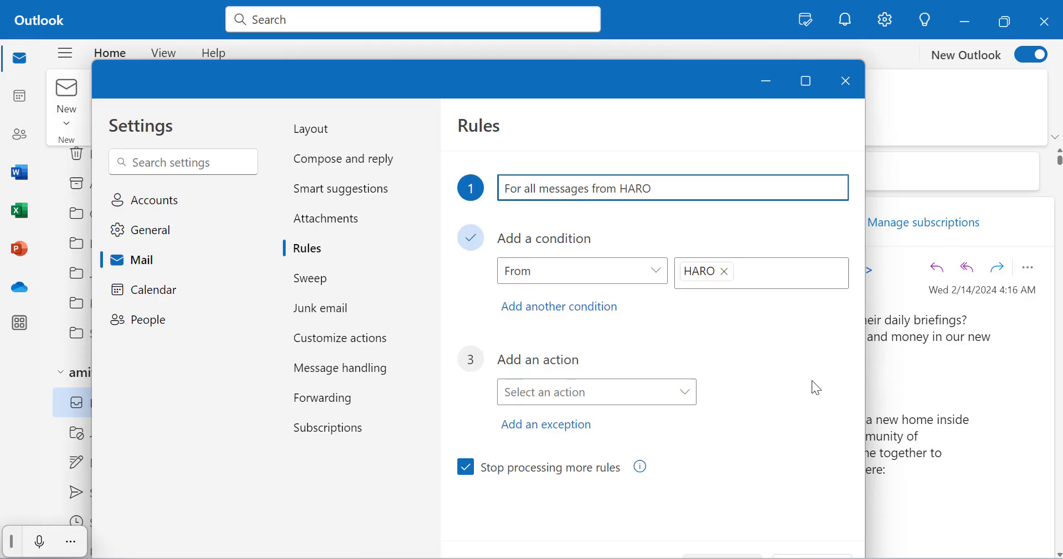
Step: Add a second condition row to the HARO rule and browse the condition types
click(558, 306)
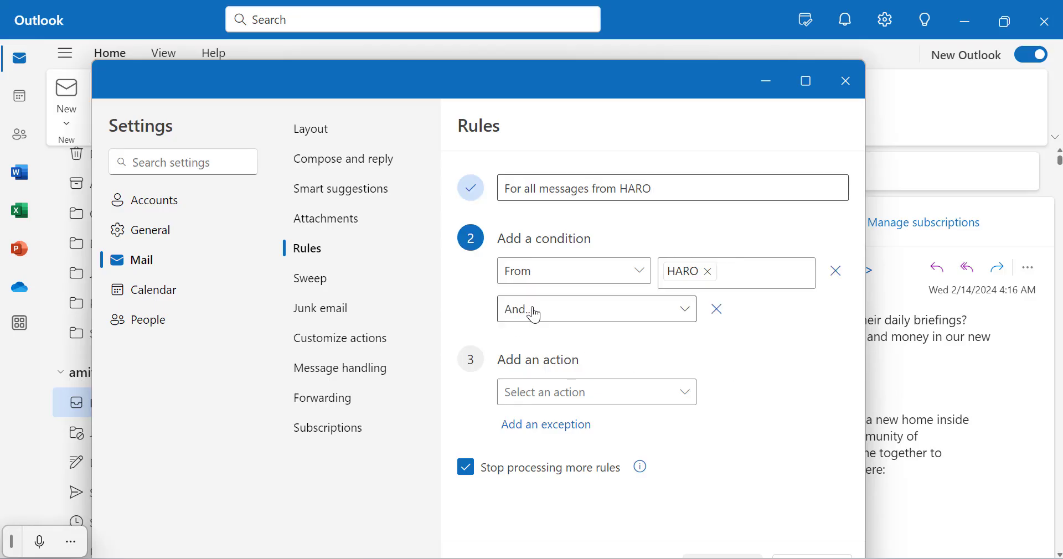
mouse_move(800, 374)
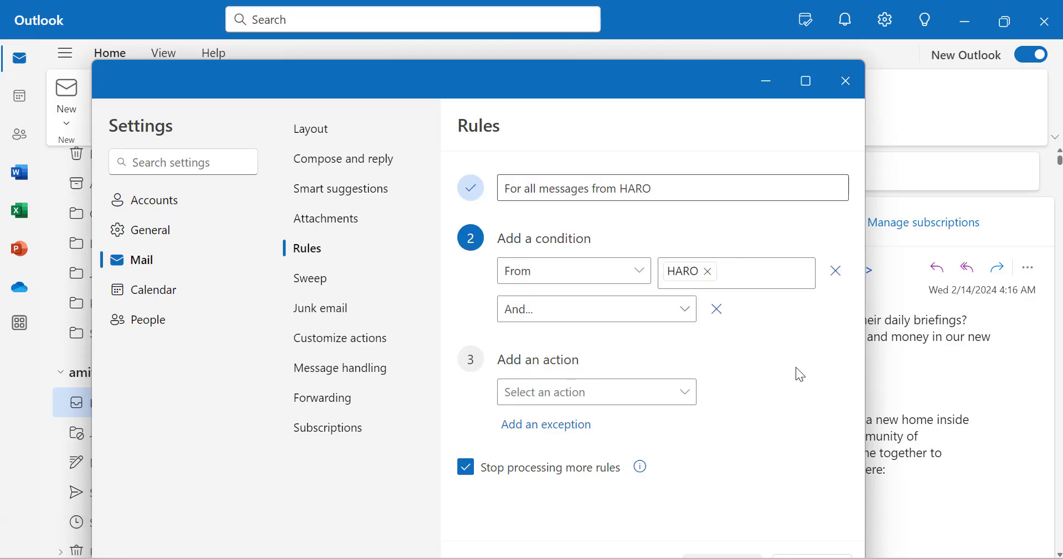
mouse_move(487, 315)
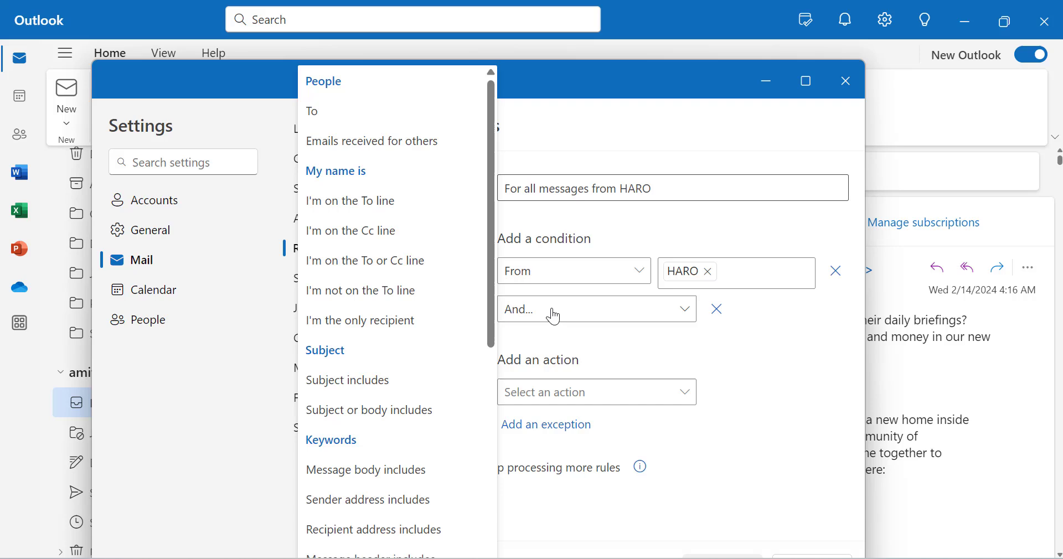
mouse_move(406, 141)
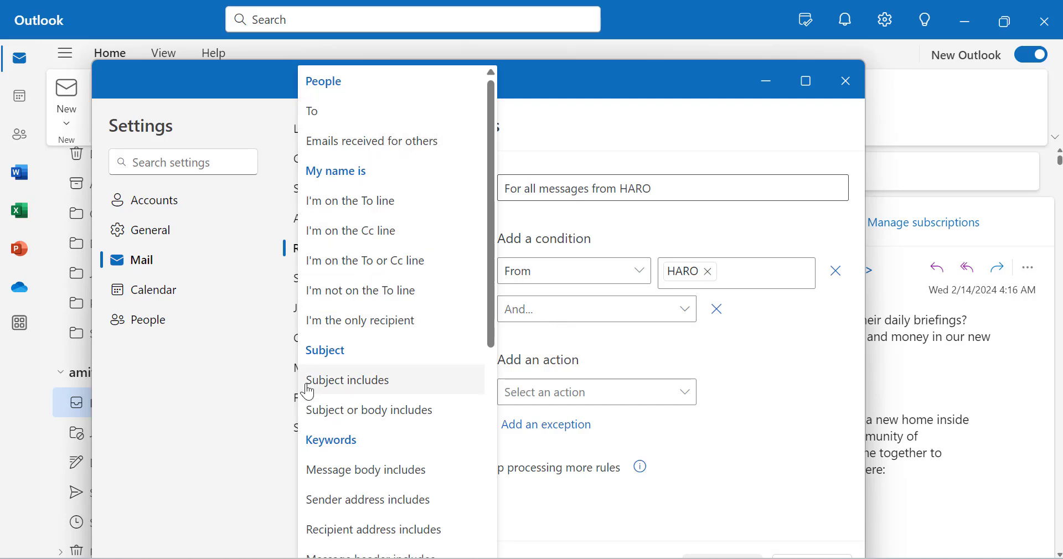
scroll(down, 3)
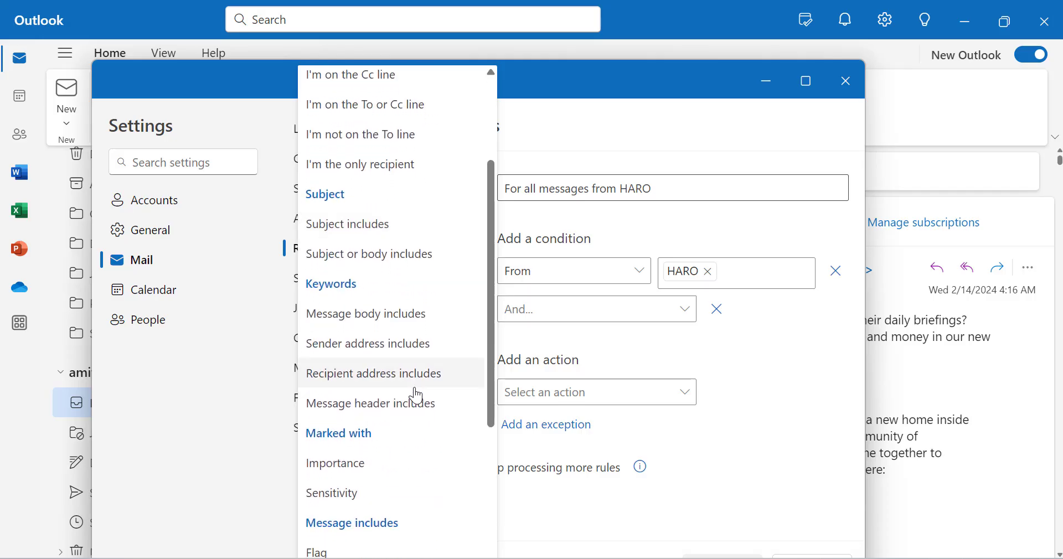
scroll(up, 3)
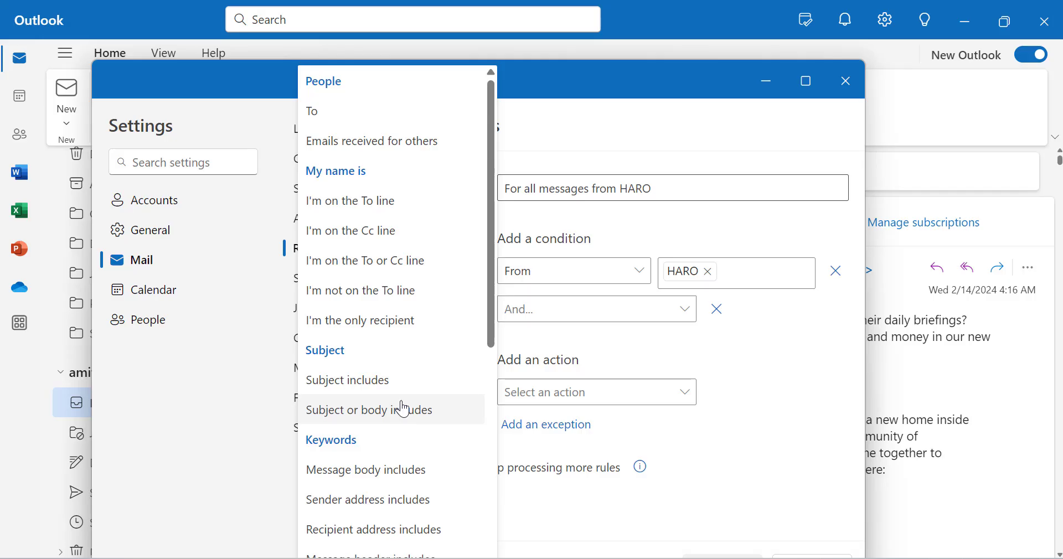
mouse_move(386, 380)
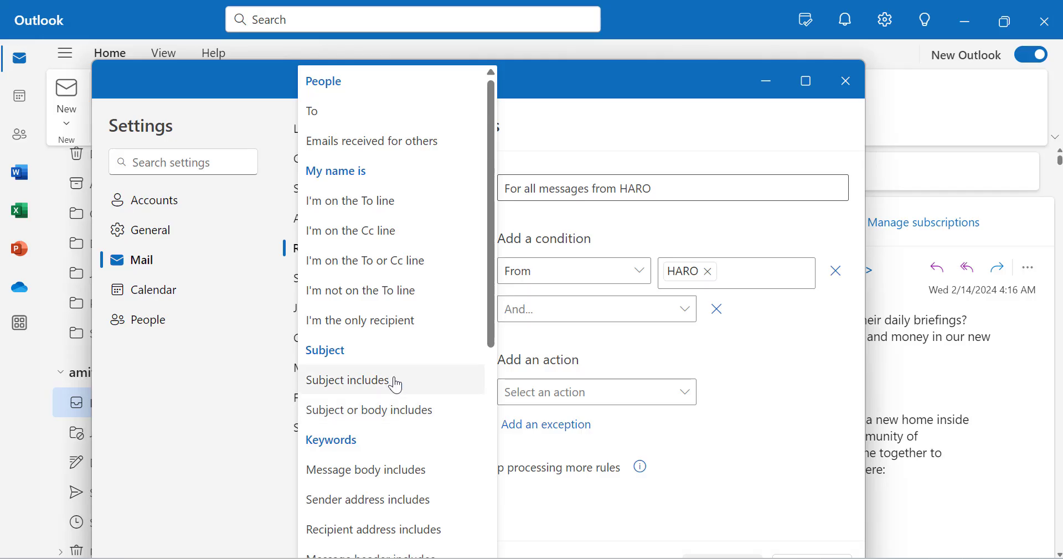
Step: Make the second condition a Subject includes test, words still empty
click(350, 380)
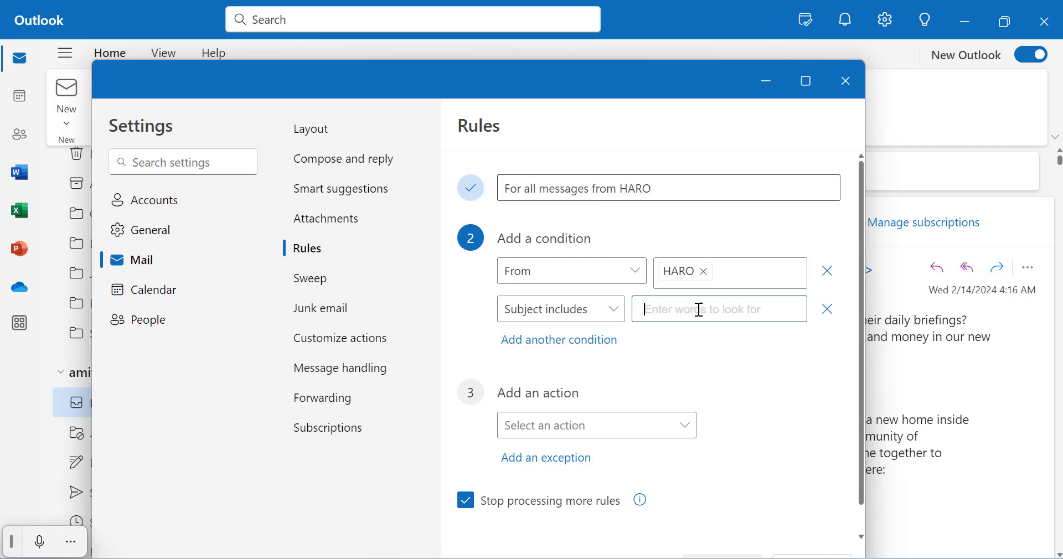
mouse_move(538, 373)
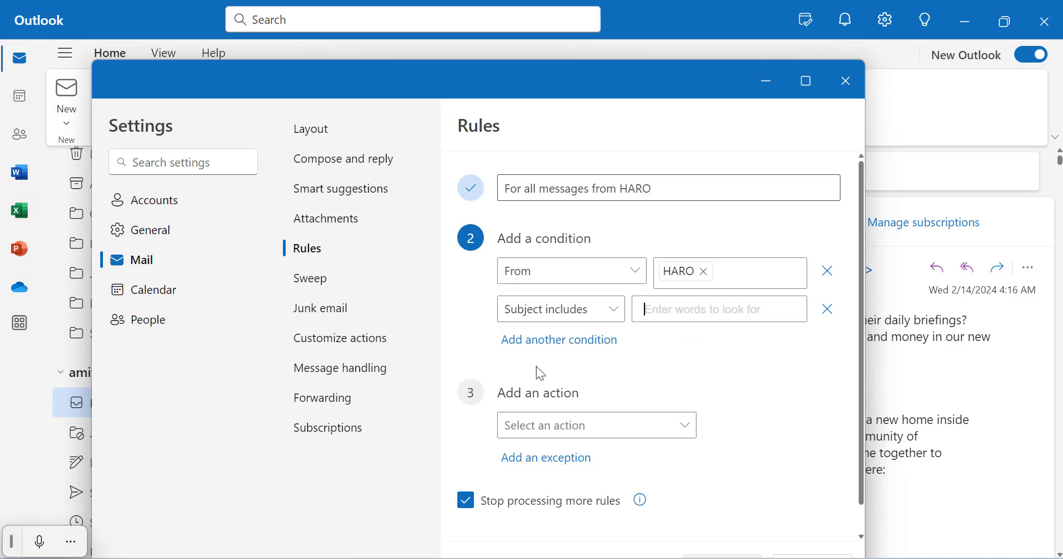
mouse_move(531, 350)
text(HARO)
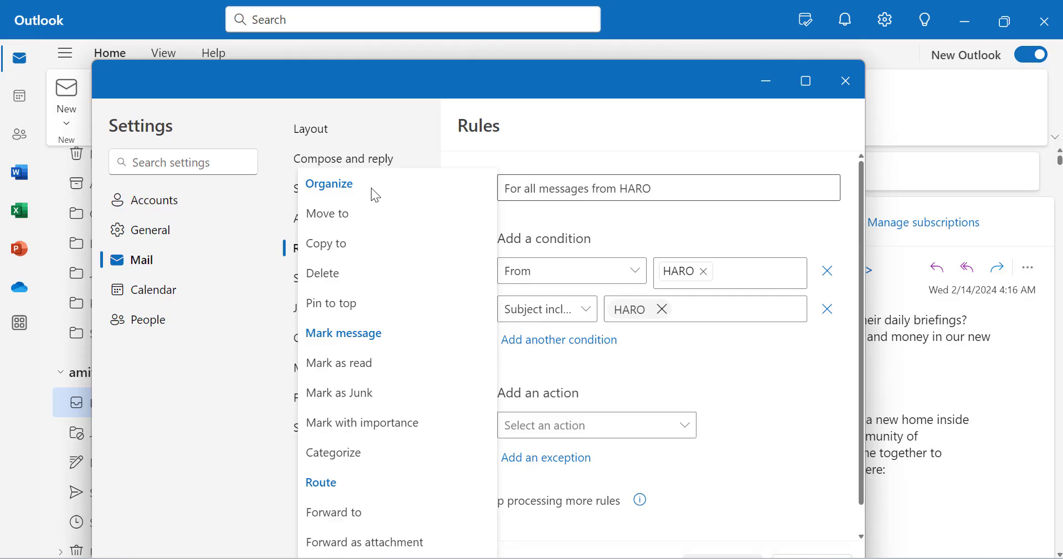
mouse_move(408, 344)
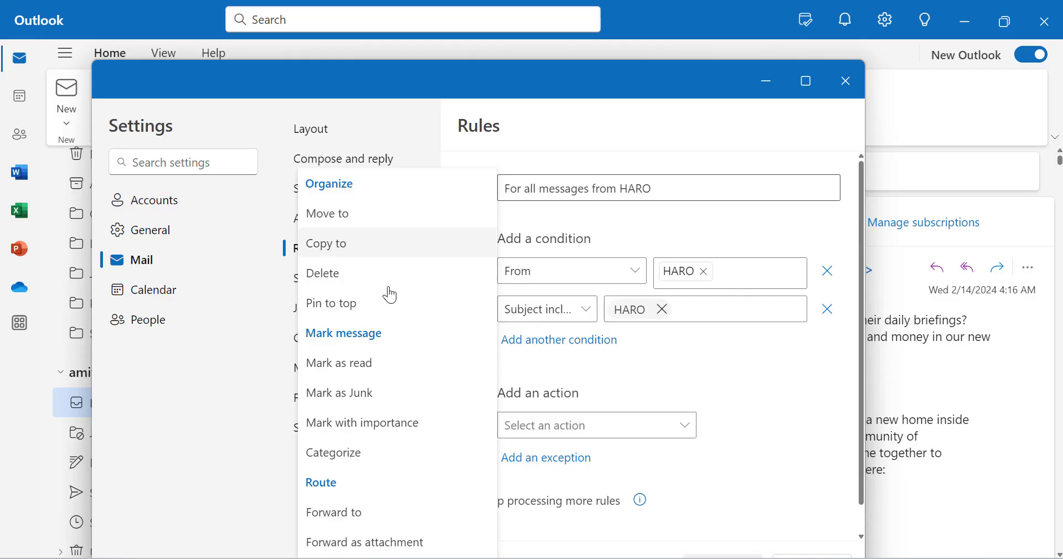
mouse_move(53, 507)
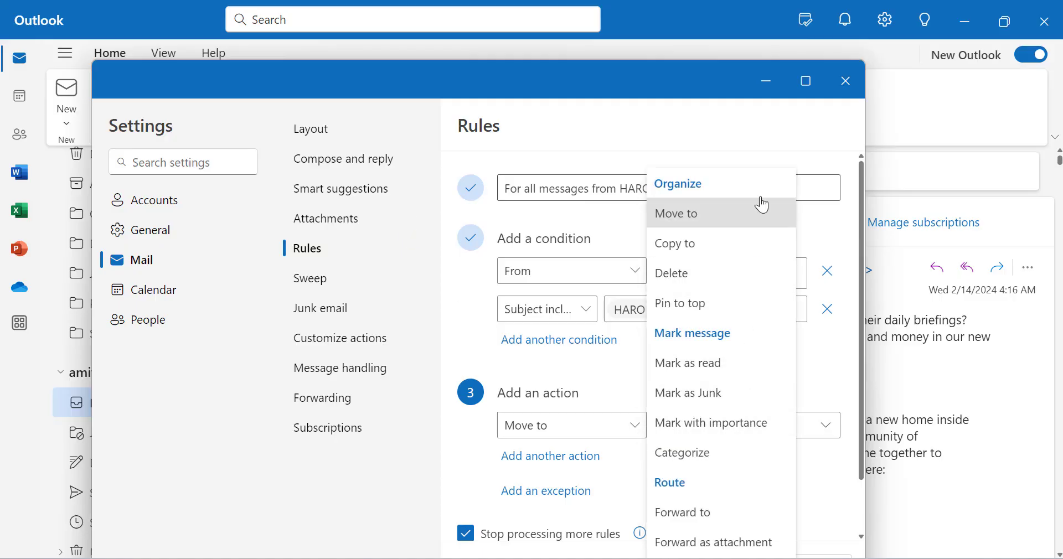
mouse_move(686, 362)
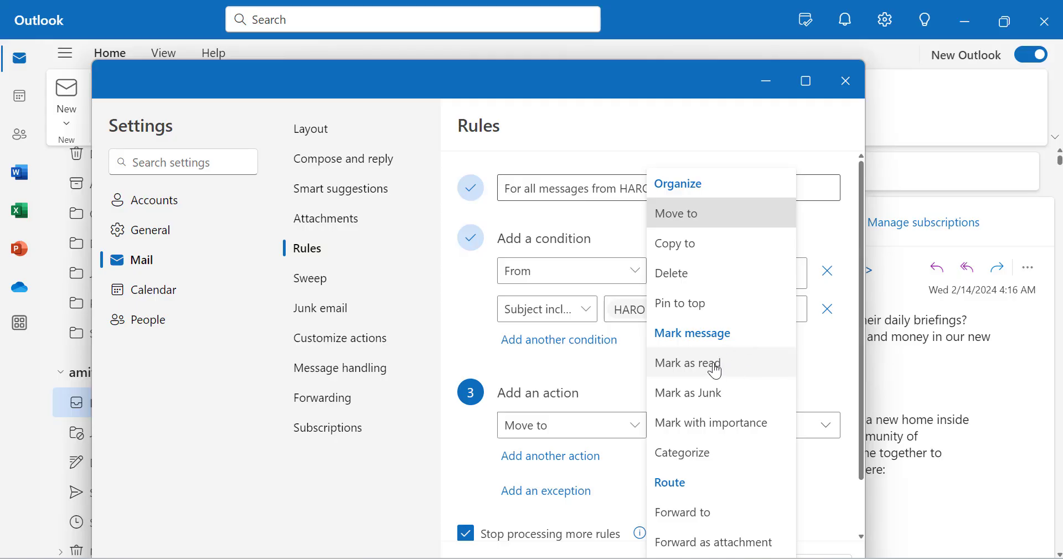
mouse_move(712, 393)
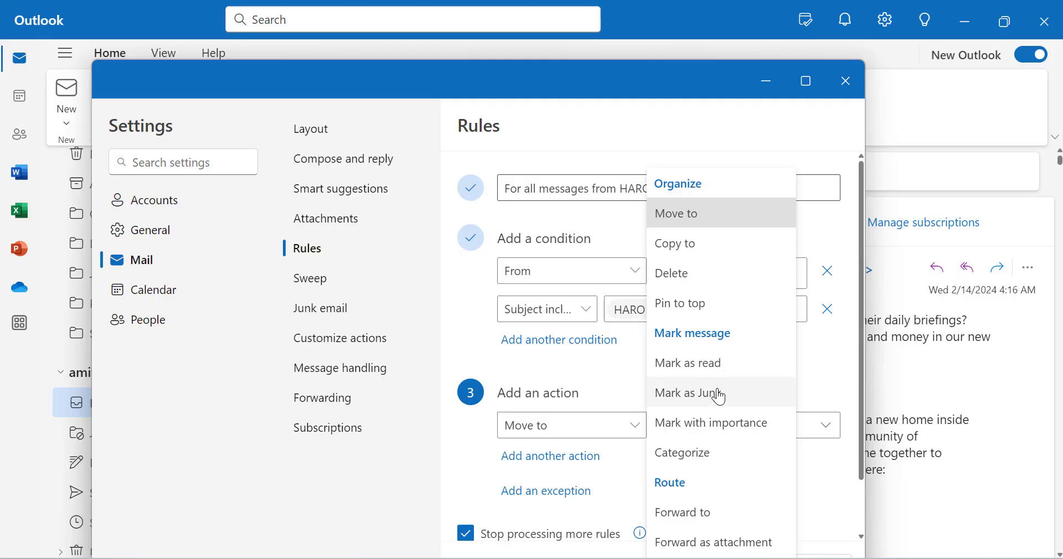
mouse_move(744, 312)
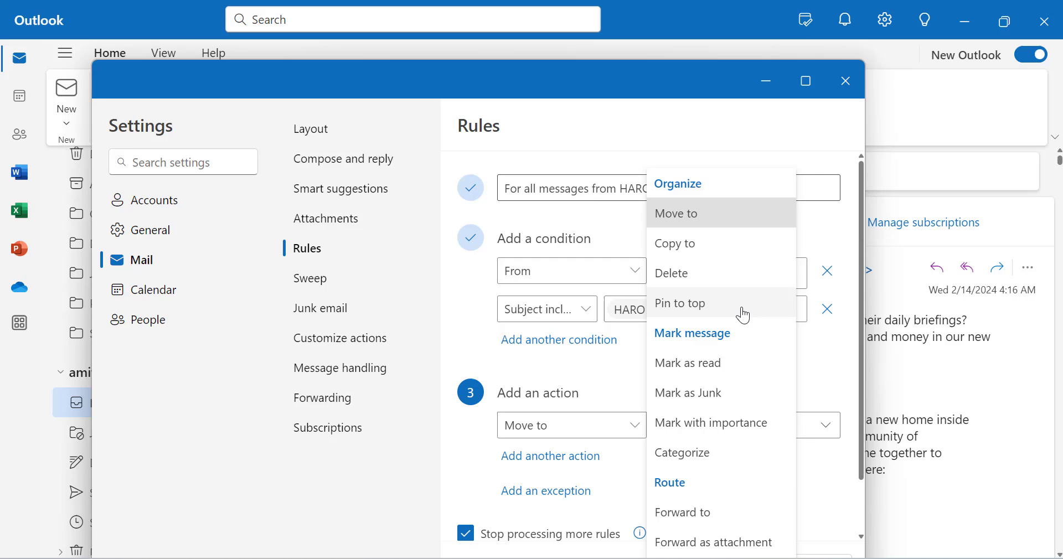
mouse_move(719, 513)
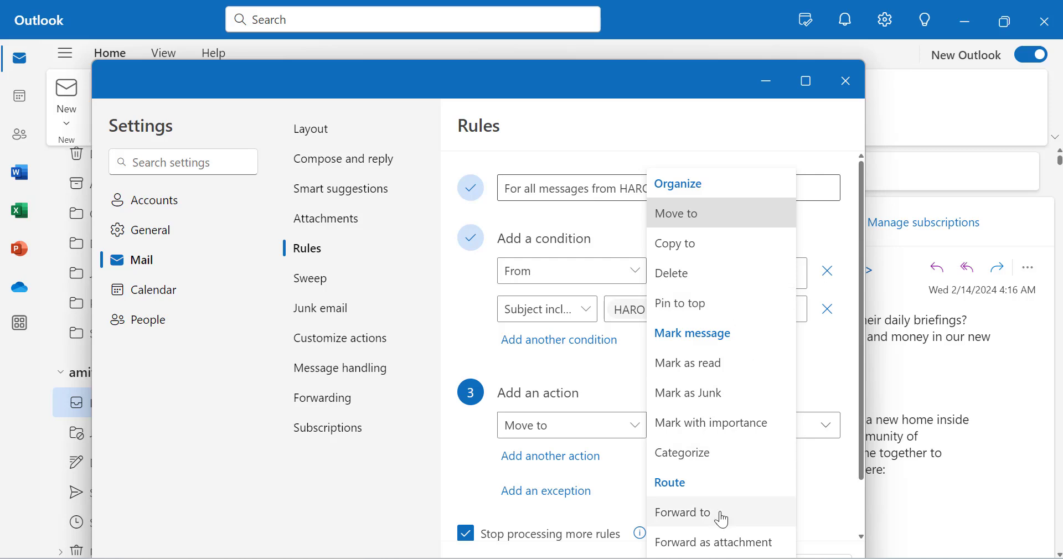
mouse_move(695, 242)
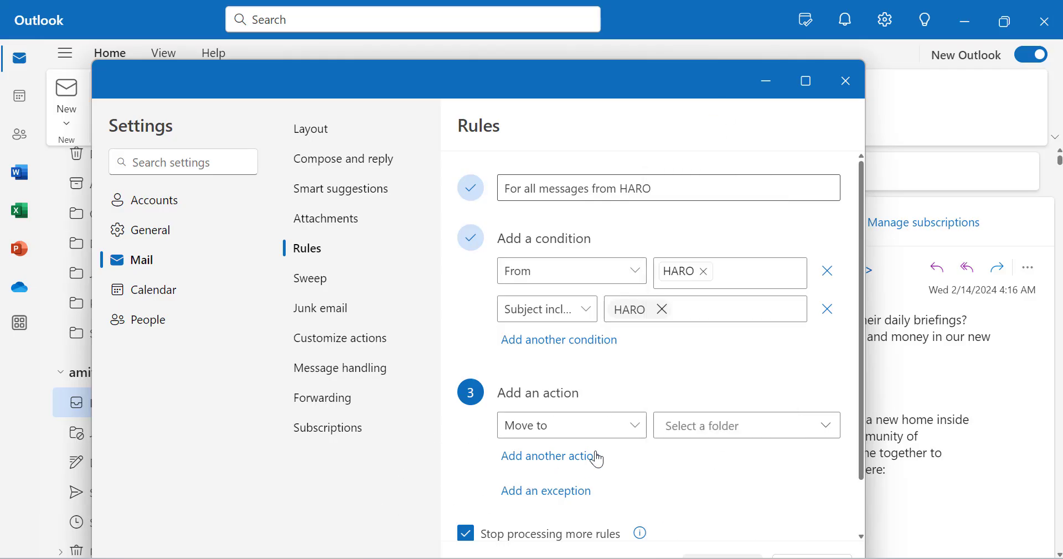
mouse_move(594, 452)
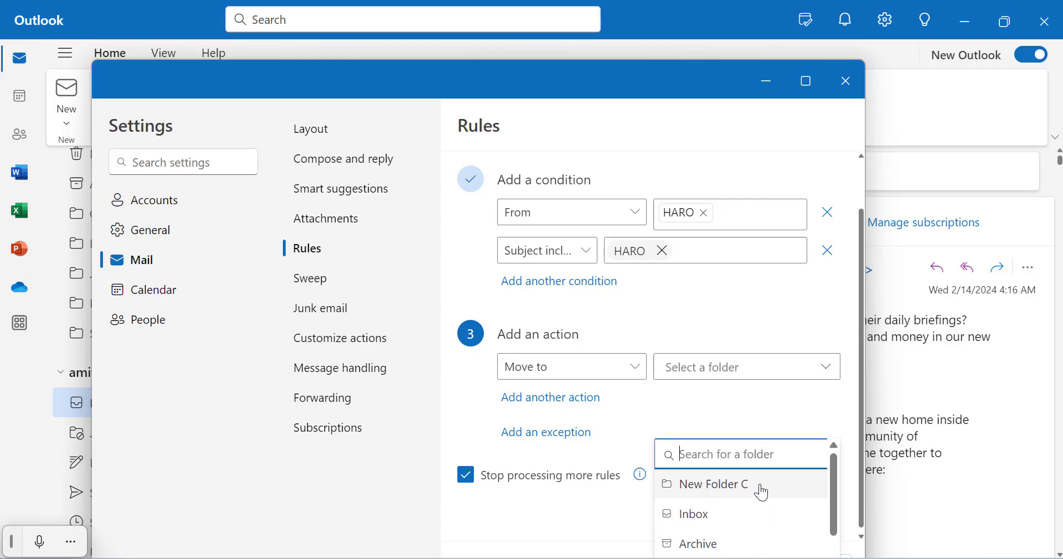
Step: Set New Folder C as the folder the rule moves messages to
scroll(down, 3)
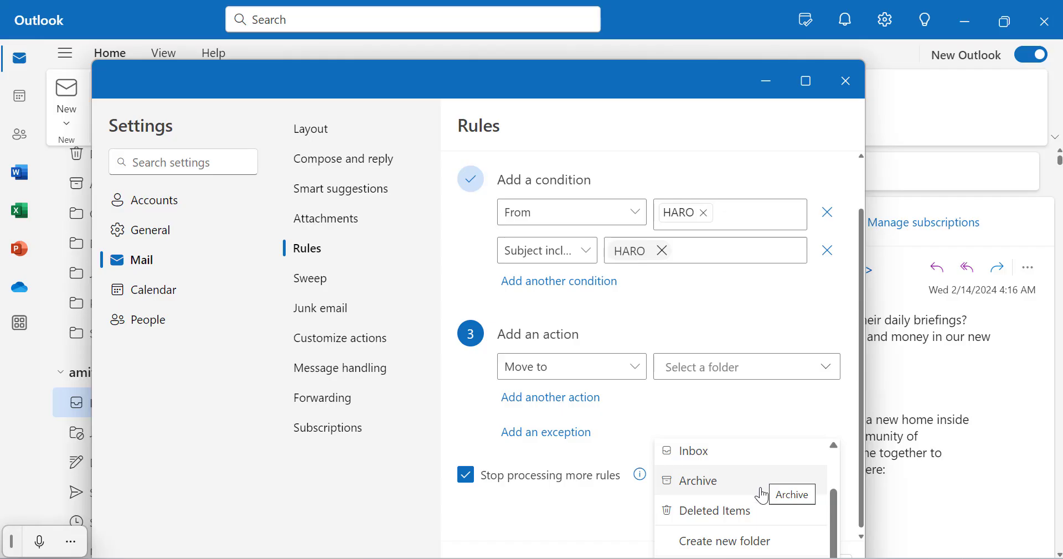
mouse_move(717, 545)
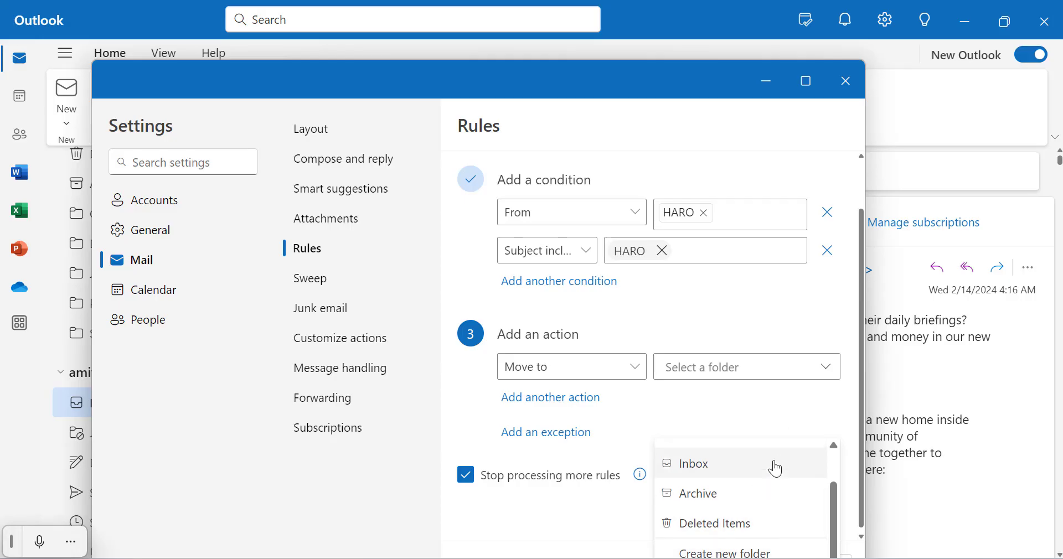
scroll(up, 3)
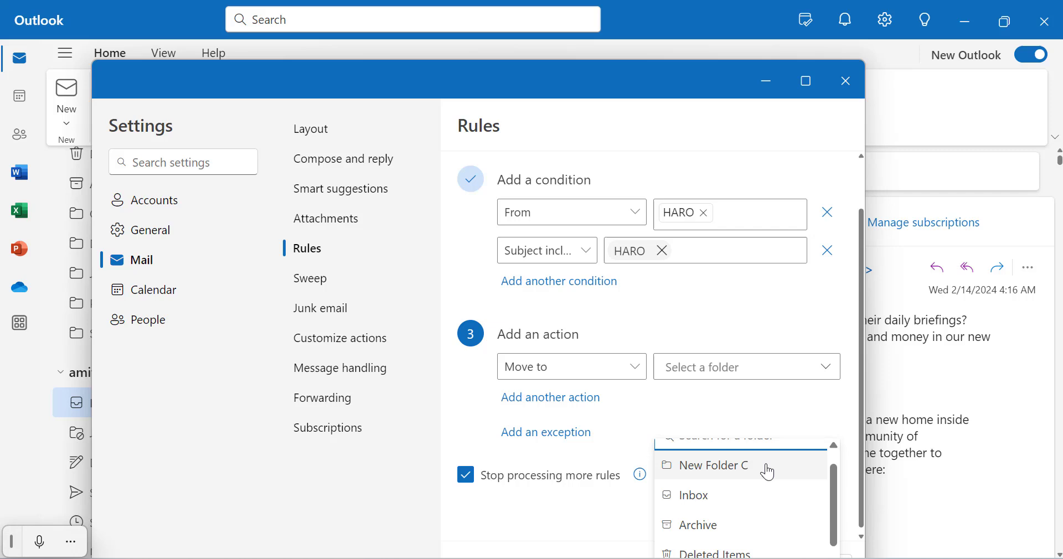
click(717, 465)
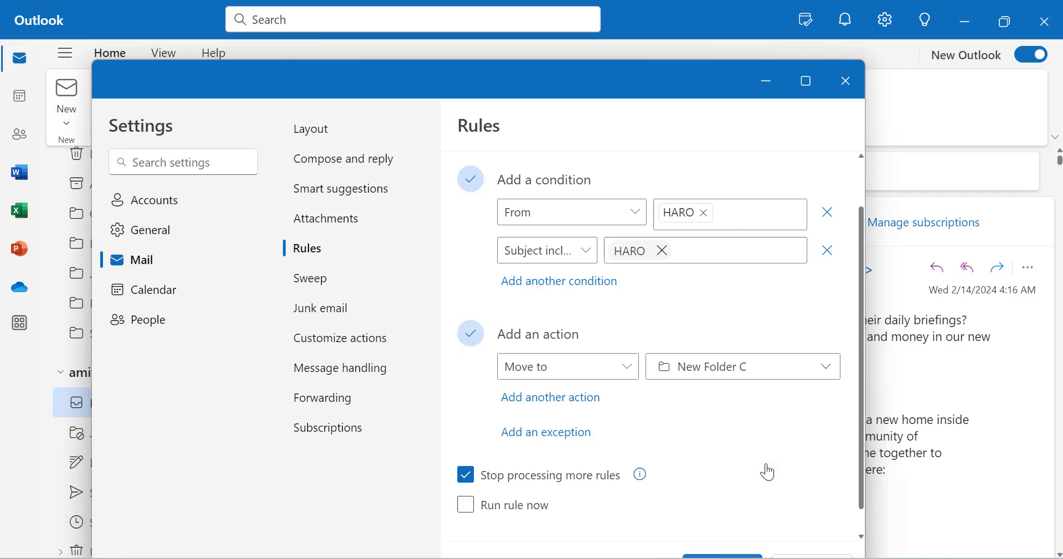
mouse_move(582, 396)
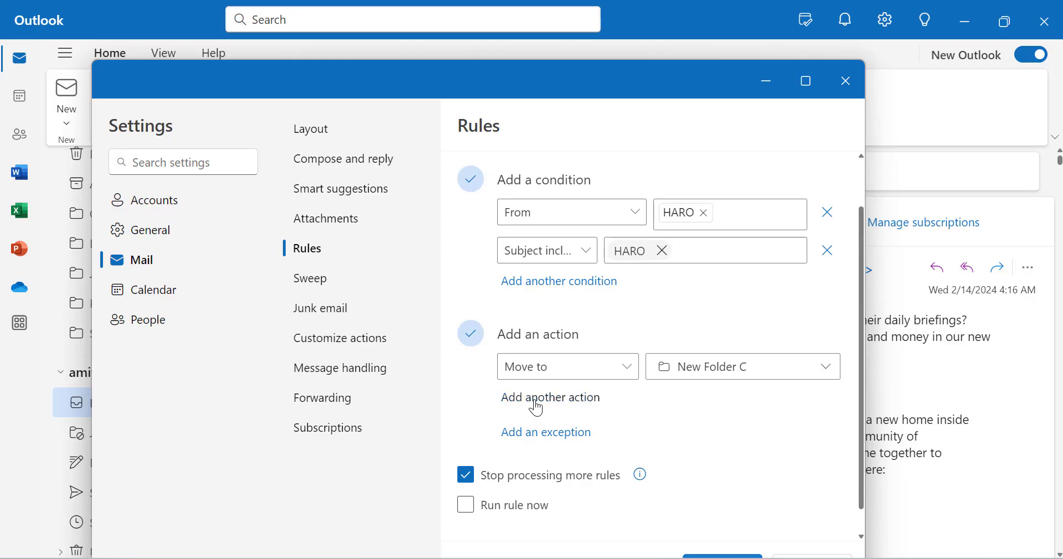
Step: Add a second action so the rule also marks messages as read
click(550, 398)
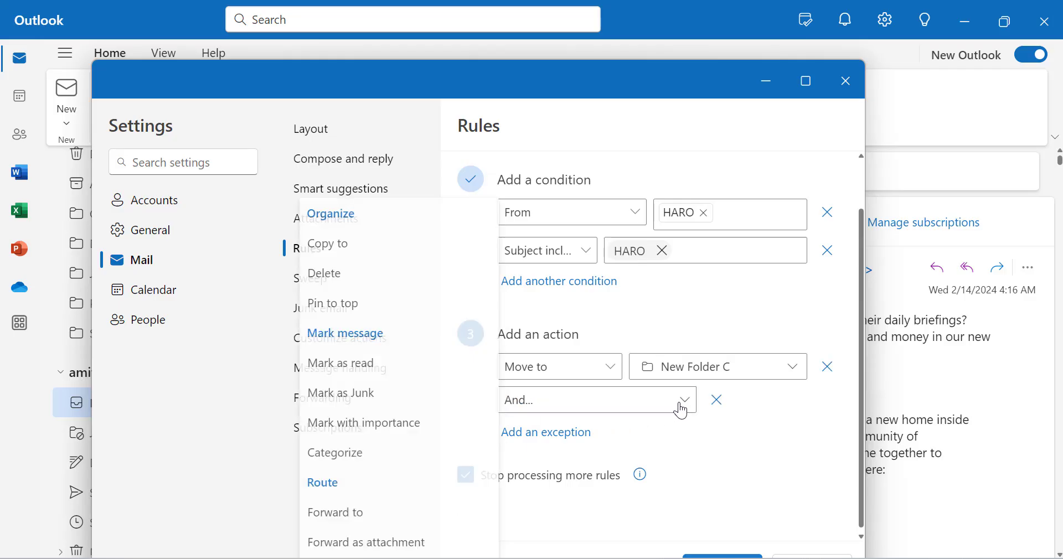
mouse_move(423, 466)
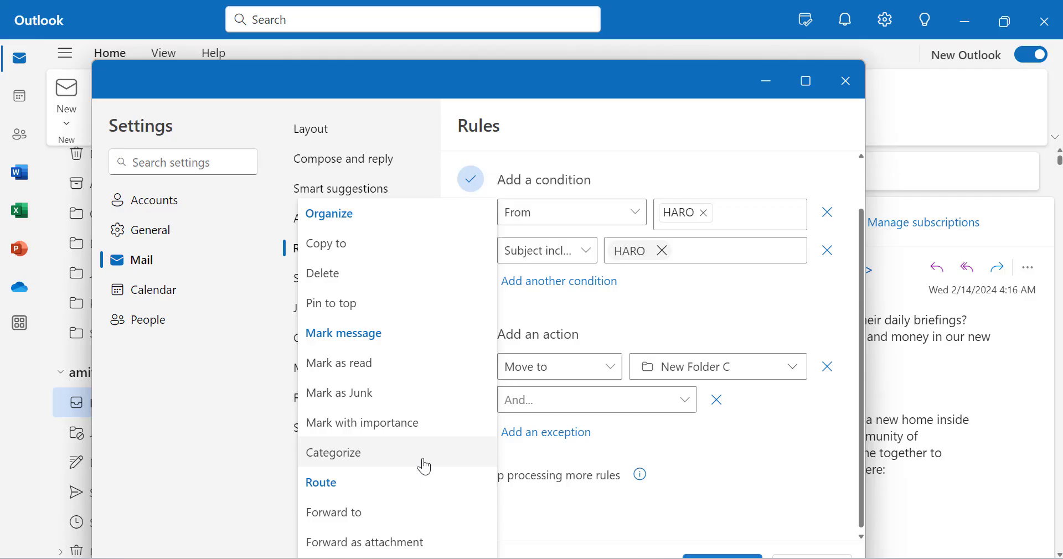
click(338, 362)
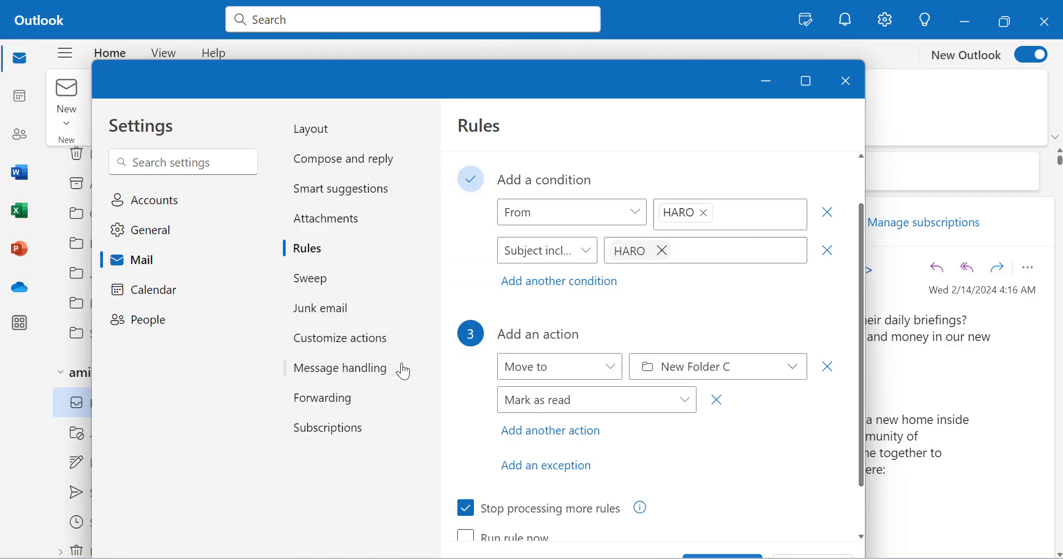
scroll(down, 3)
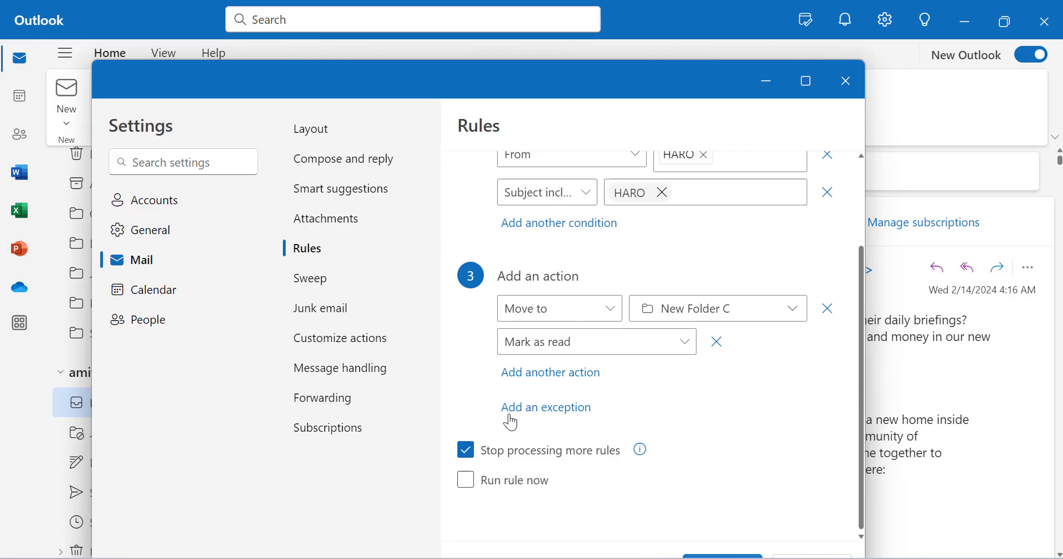
mouse_move(518, 419)
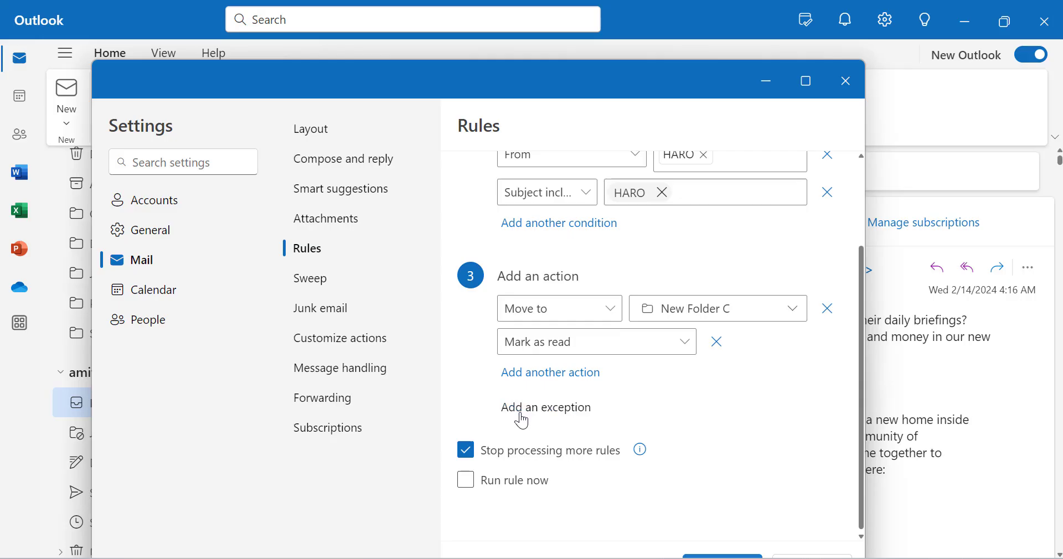
Step: Add an exception row to the rule and then remove it again
click(546, 408)
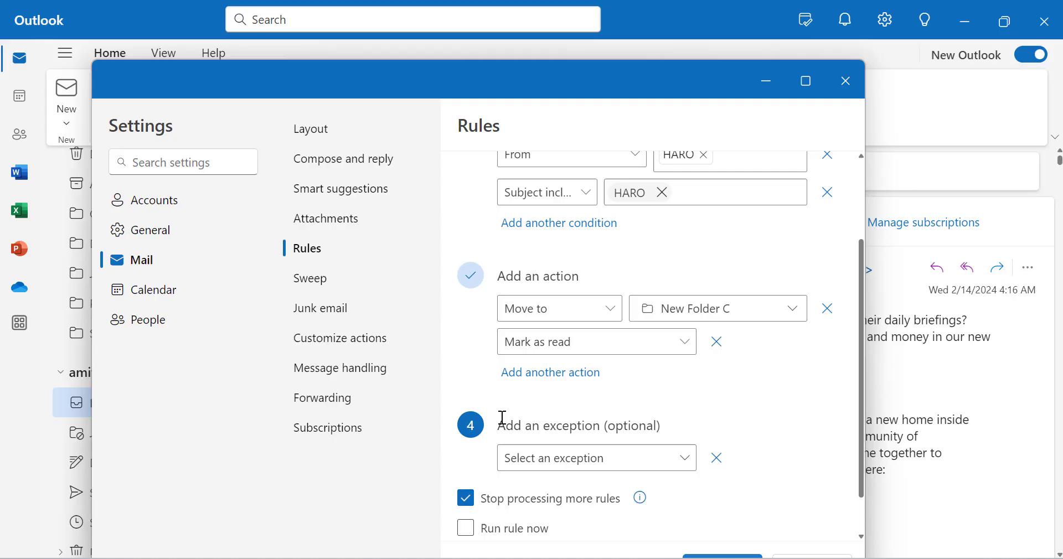
mouse_move(497, 436)
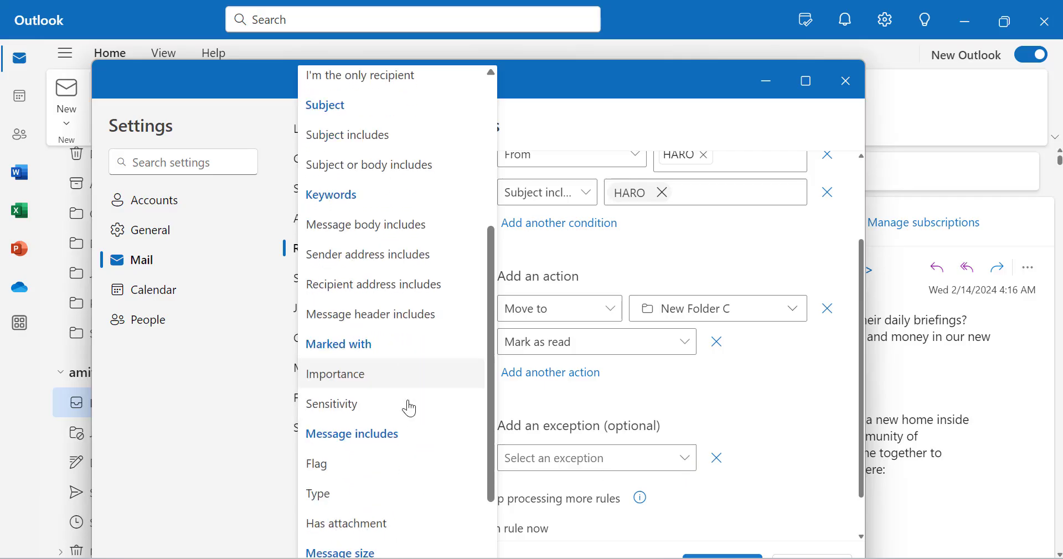
scroll(up, 3)
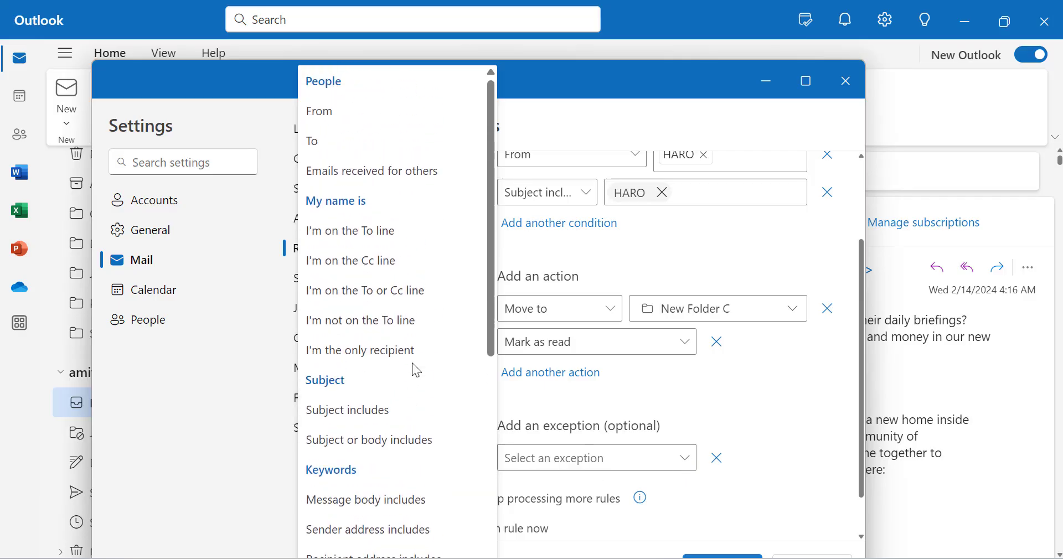
mouse_move(372, 290)
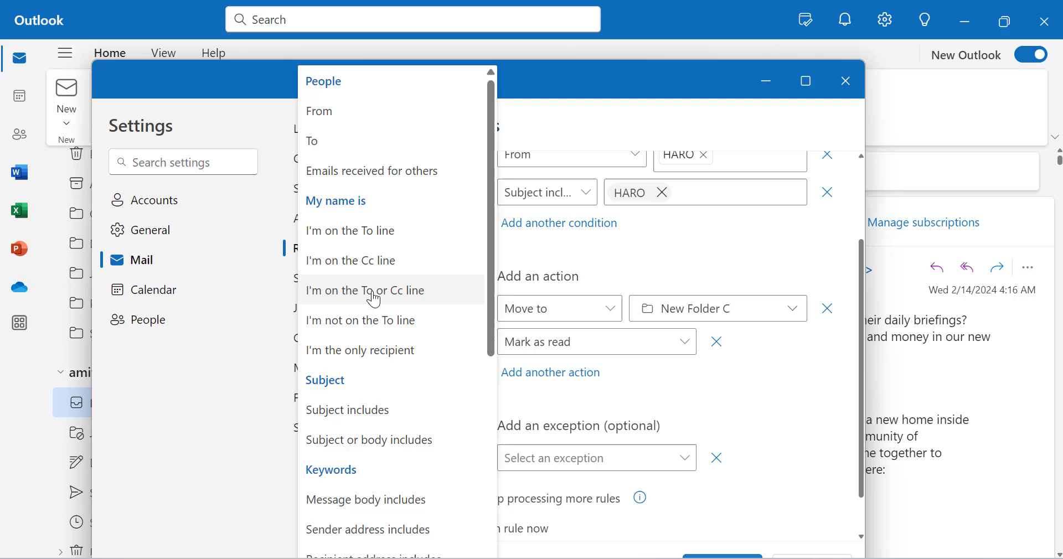
mouse_move(709, 323)
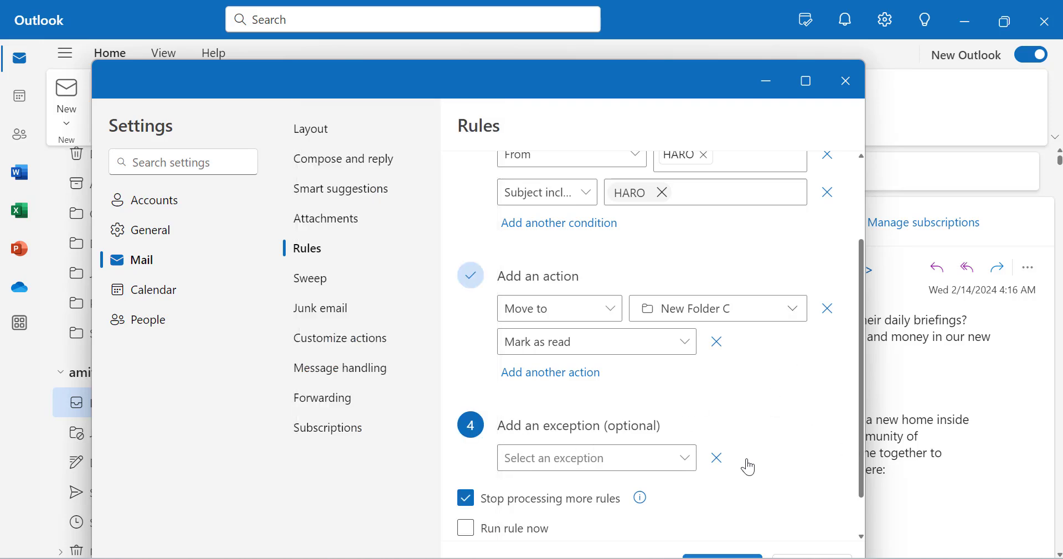
mouse_move(716, 459)
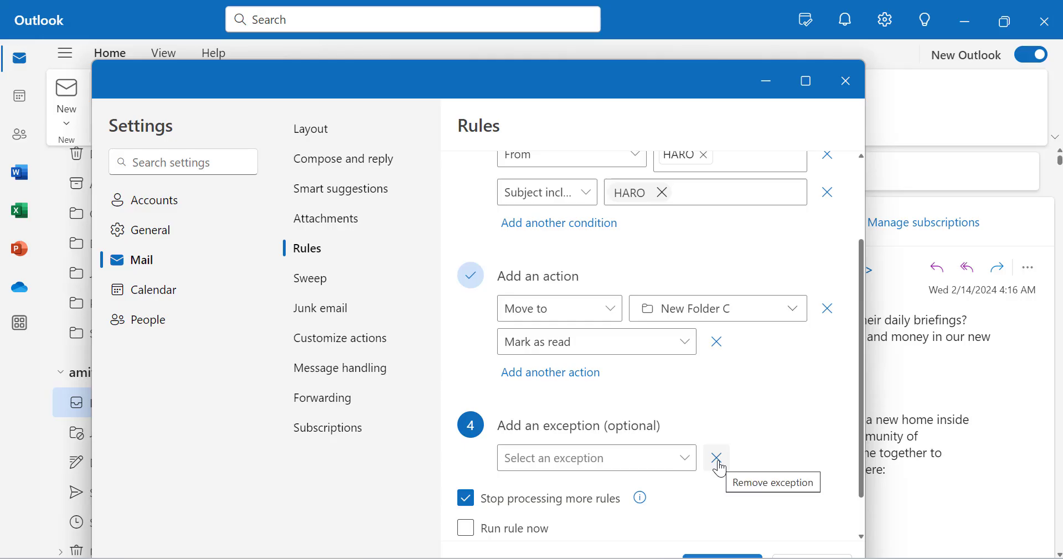
click(717, 457)
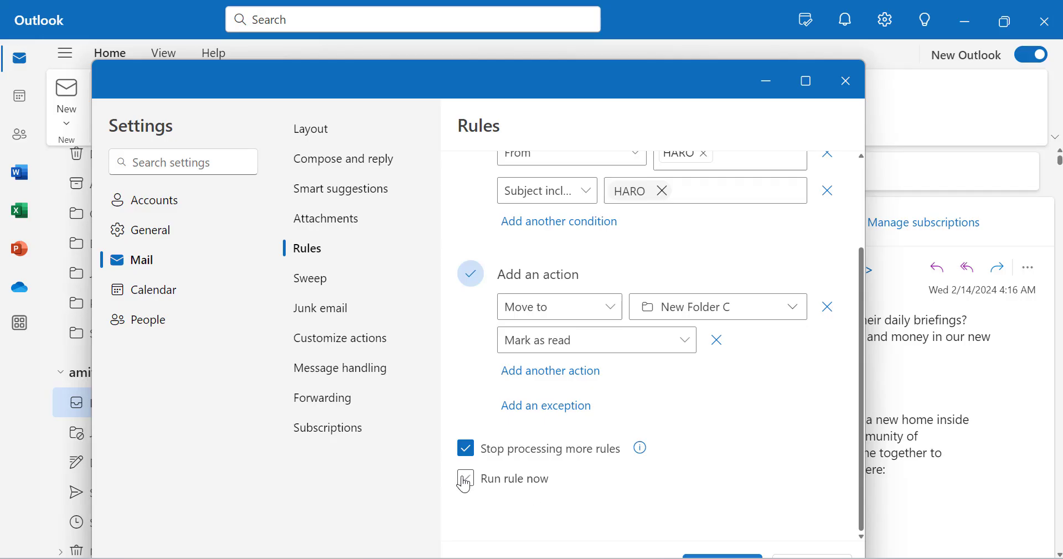
Step: Tick Run rule now so the rule applies to existing mail immediately
click(465, 479)
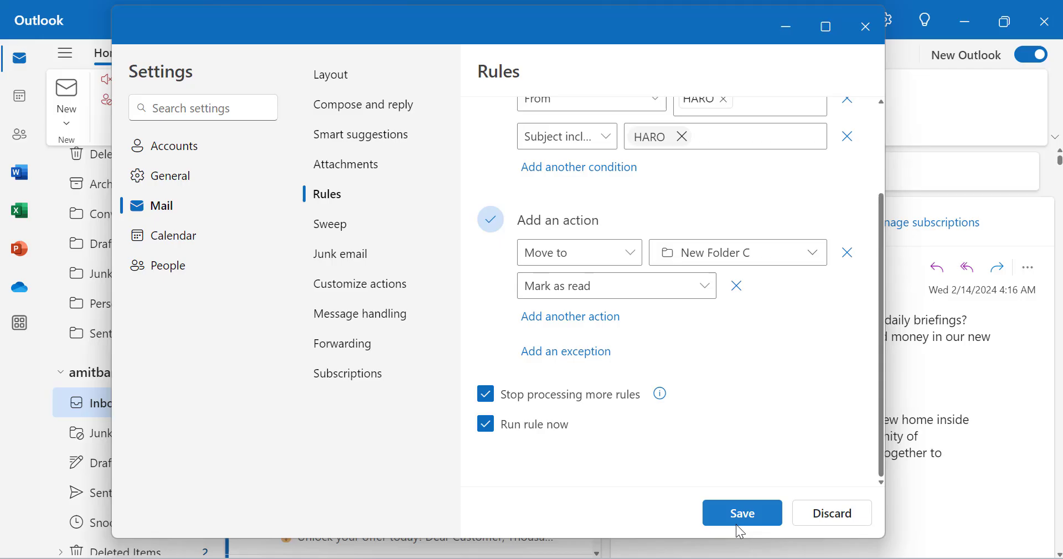
mouse_move(742, 513)
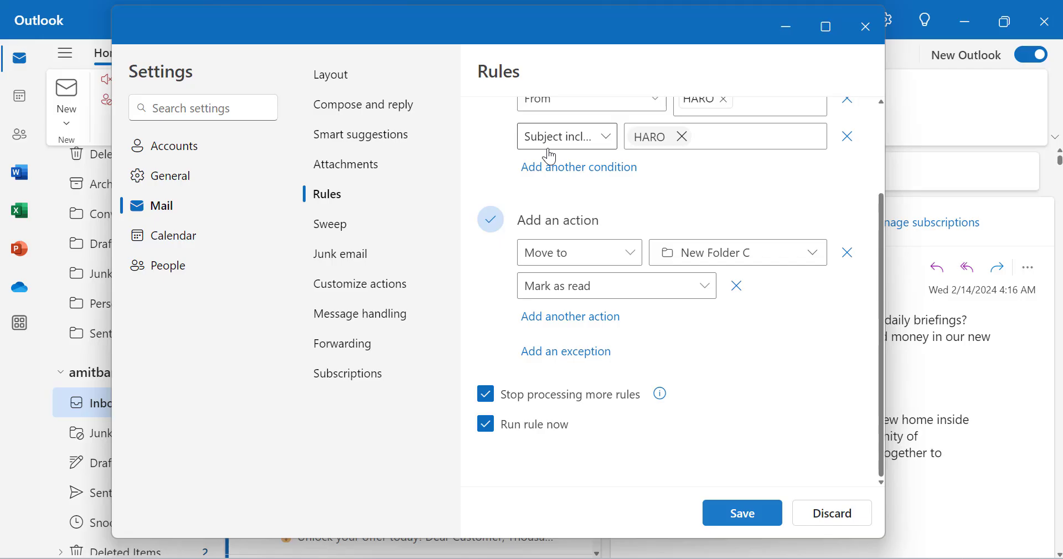
mouse_move(584, 160)
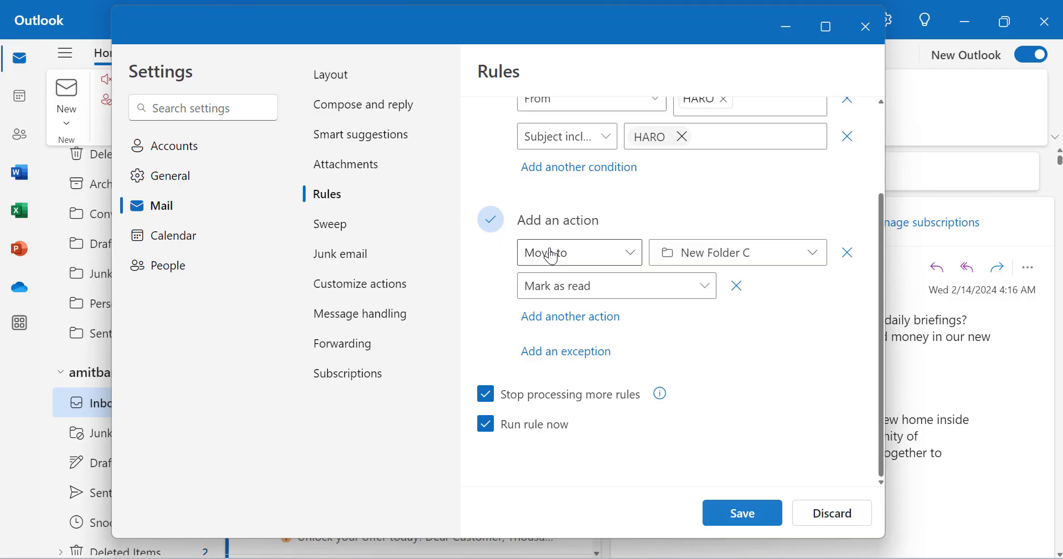
mouse_move(735, 268)
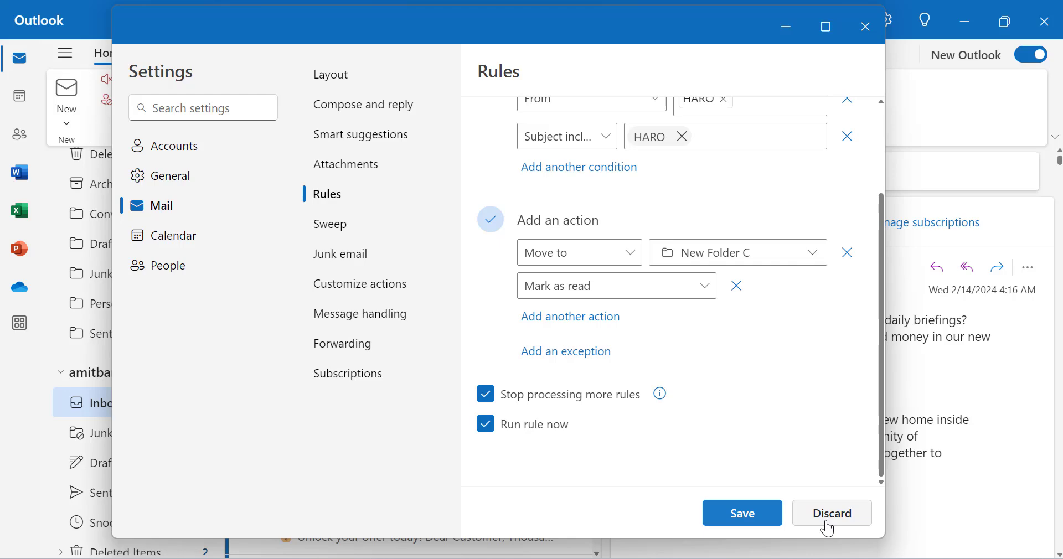
Step: Discard the unsaved HARO rule, check the empty rules list, and return to the inbox
click(832, 513)
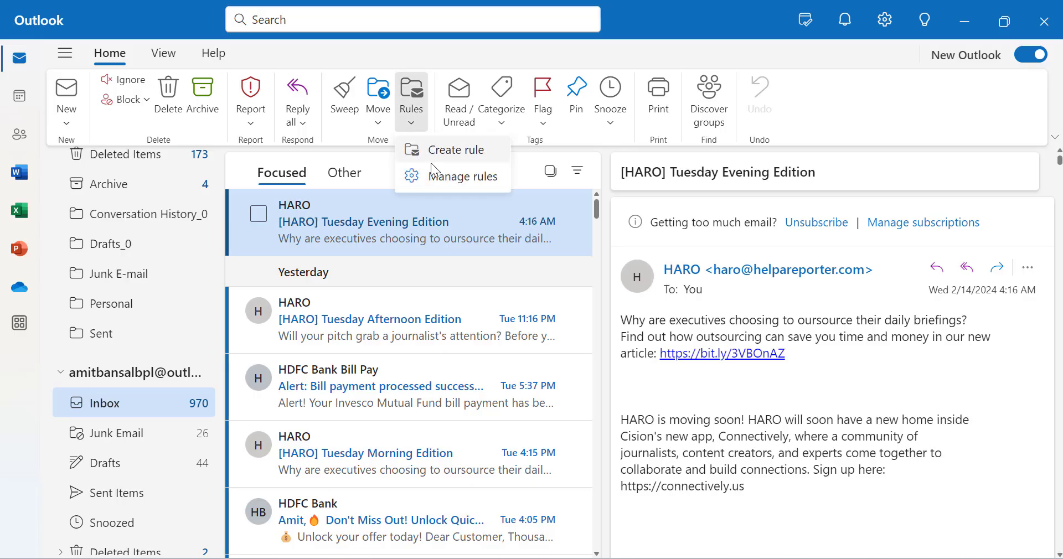
mouse_move(461, 176)
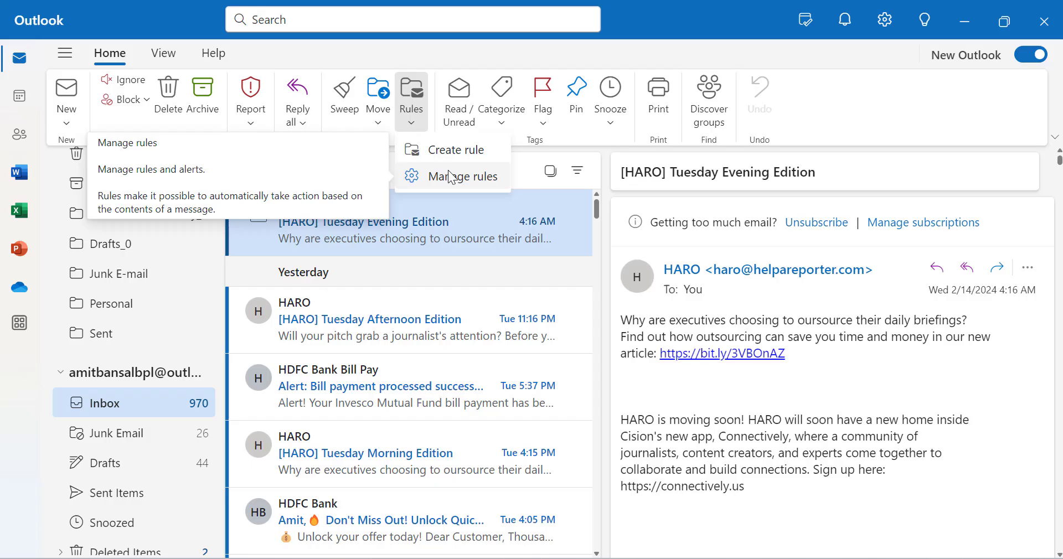
mouse_move(452, 184)
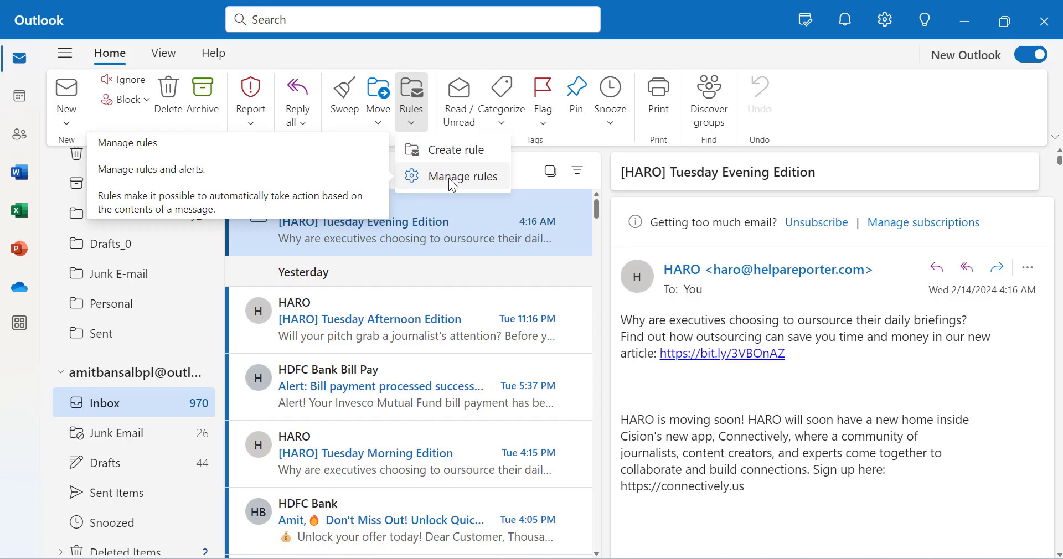
click(463, 176)
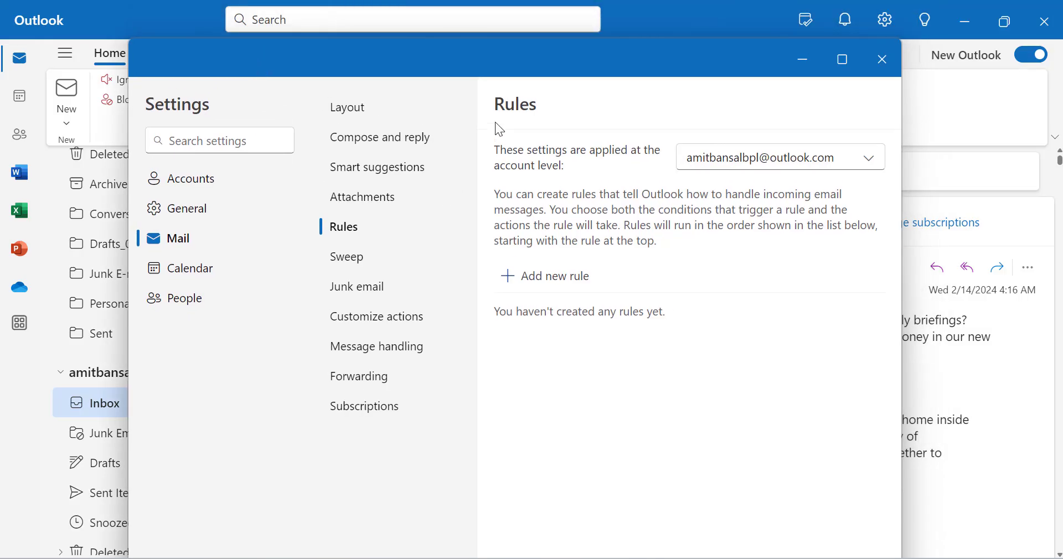
mouse_move(760, 188)
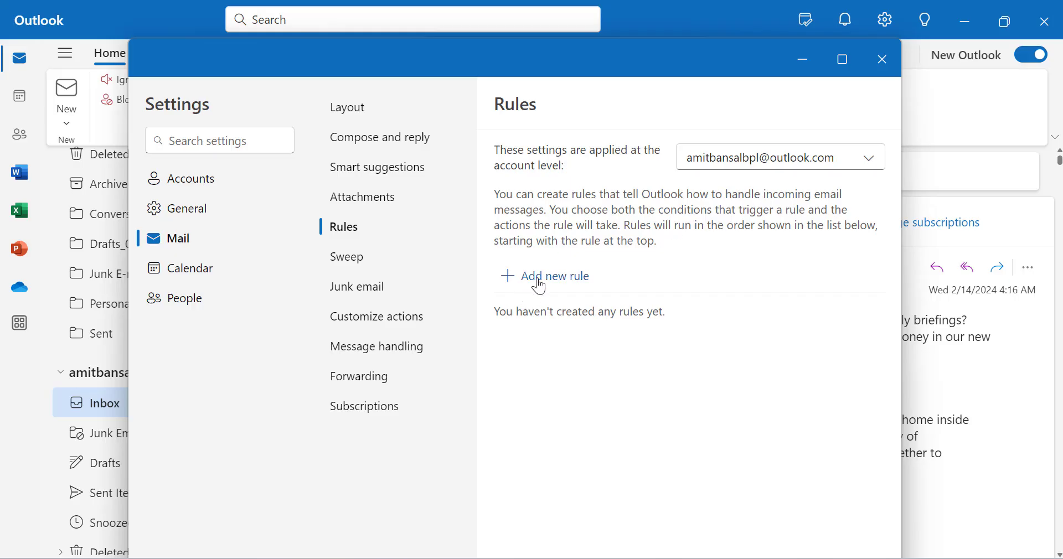
click(554, 275)
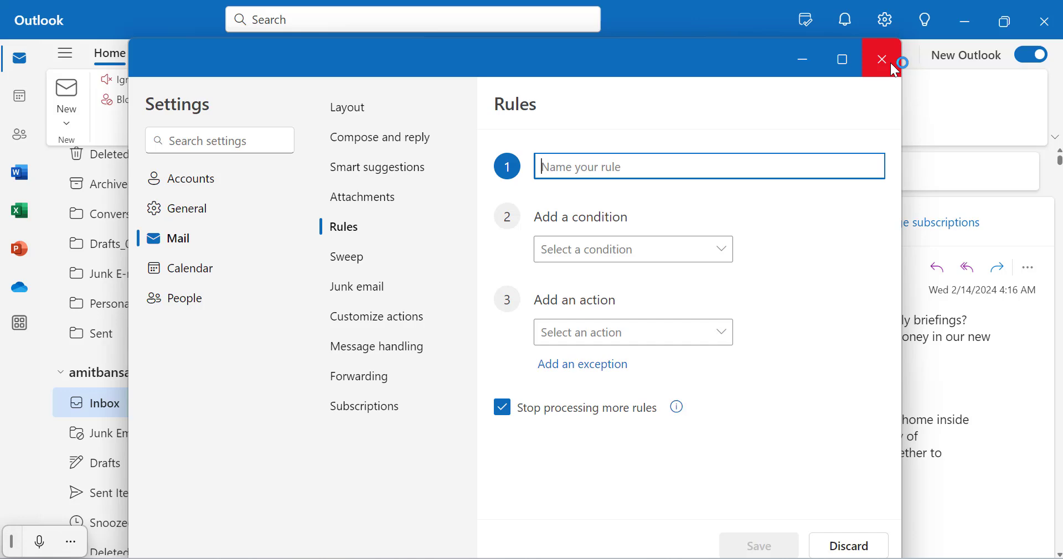
click(880, 59)
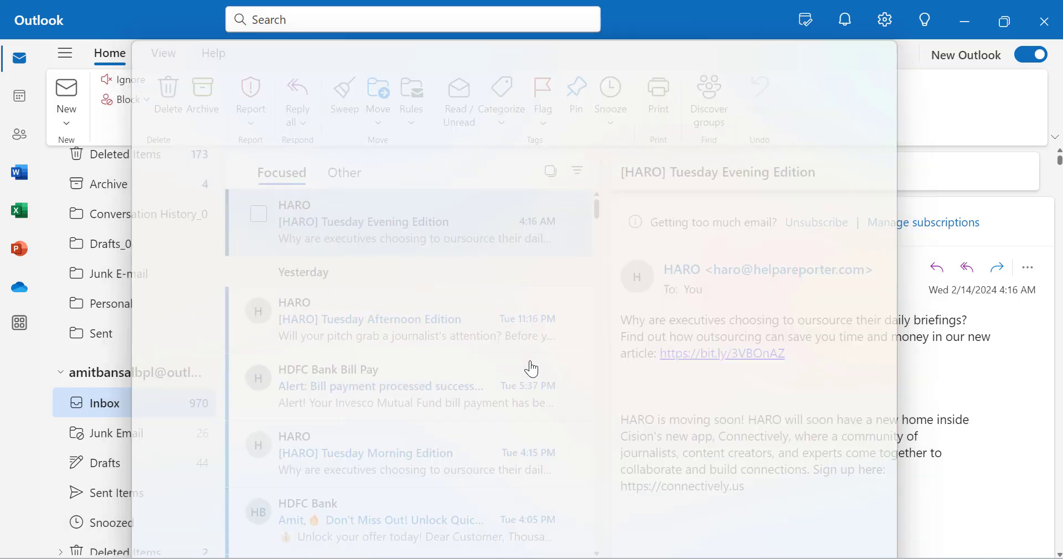
click(411, 95)
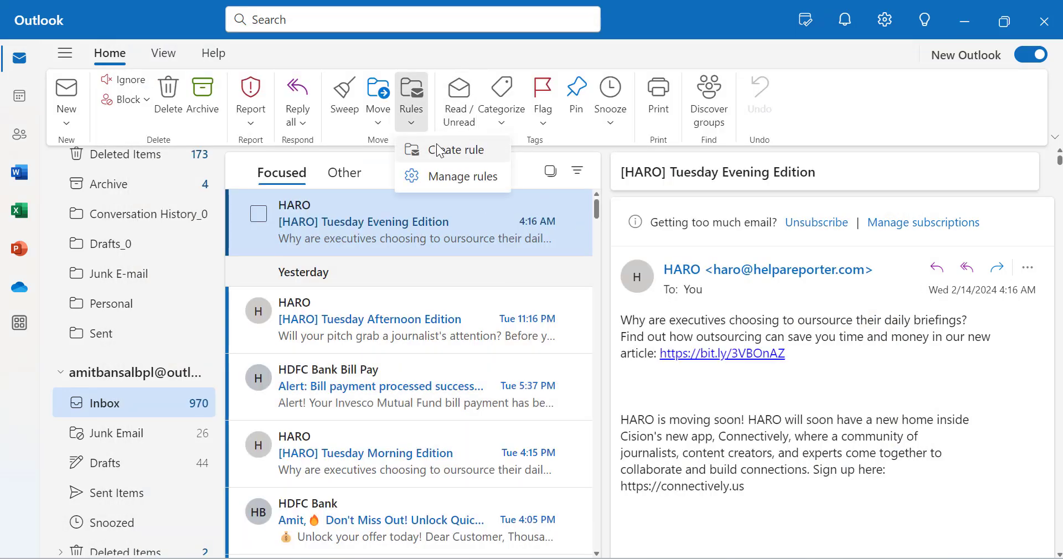
click(458, 149)
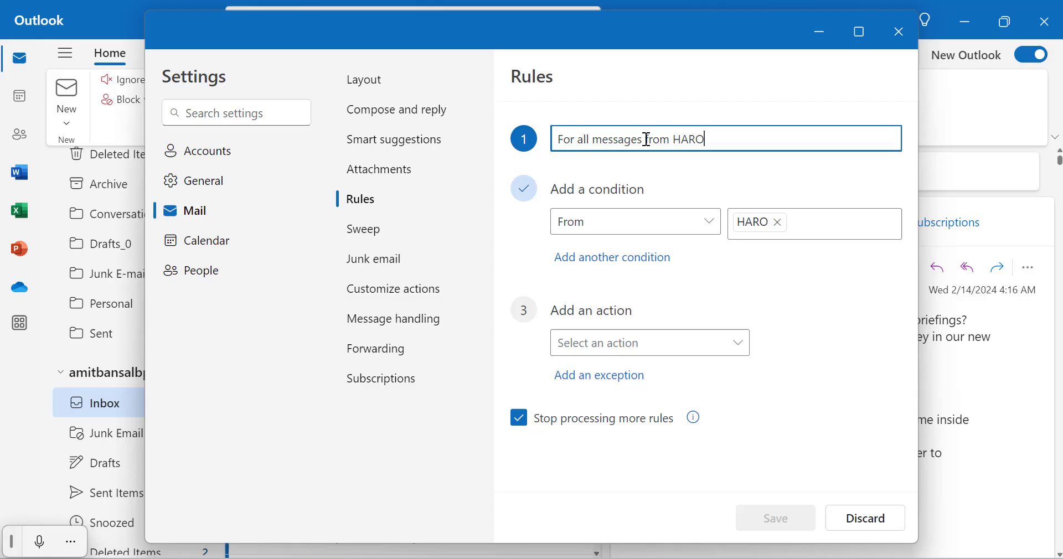
mouse_move(498, 247)
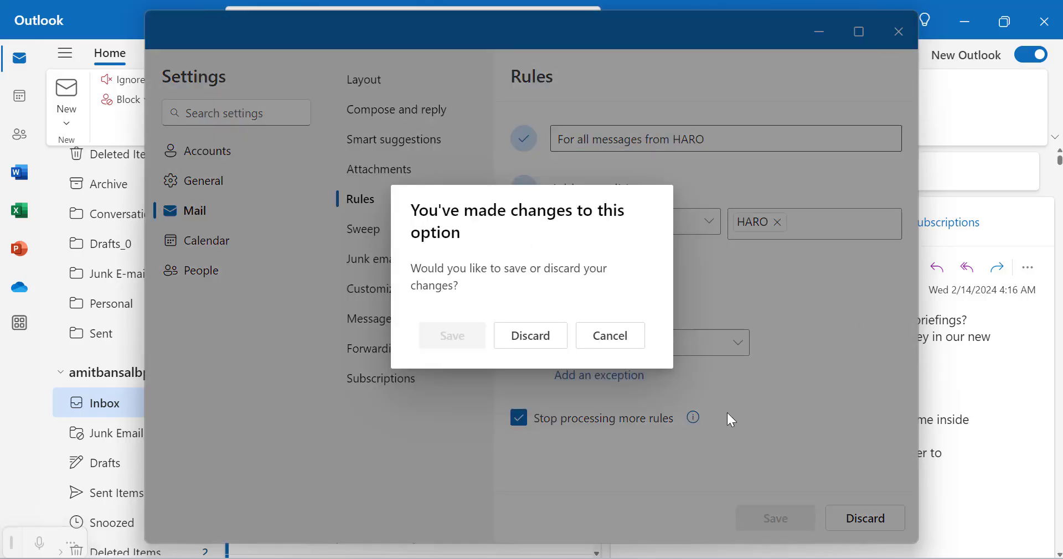
click(531, 336)
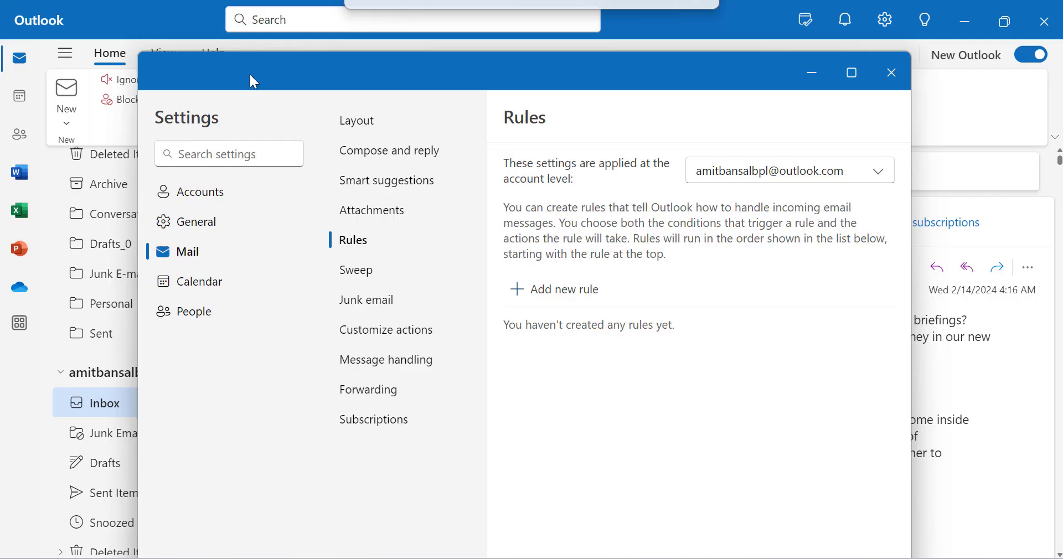
click(890, 72)
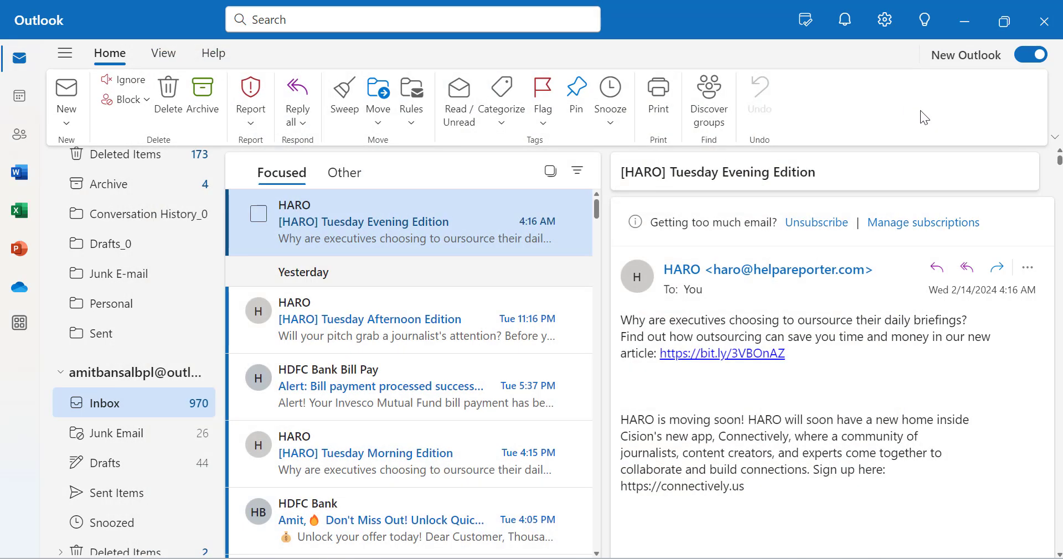